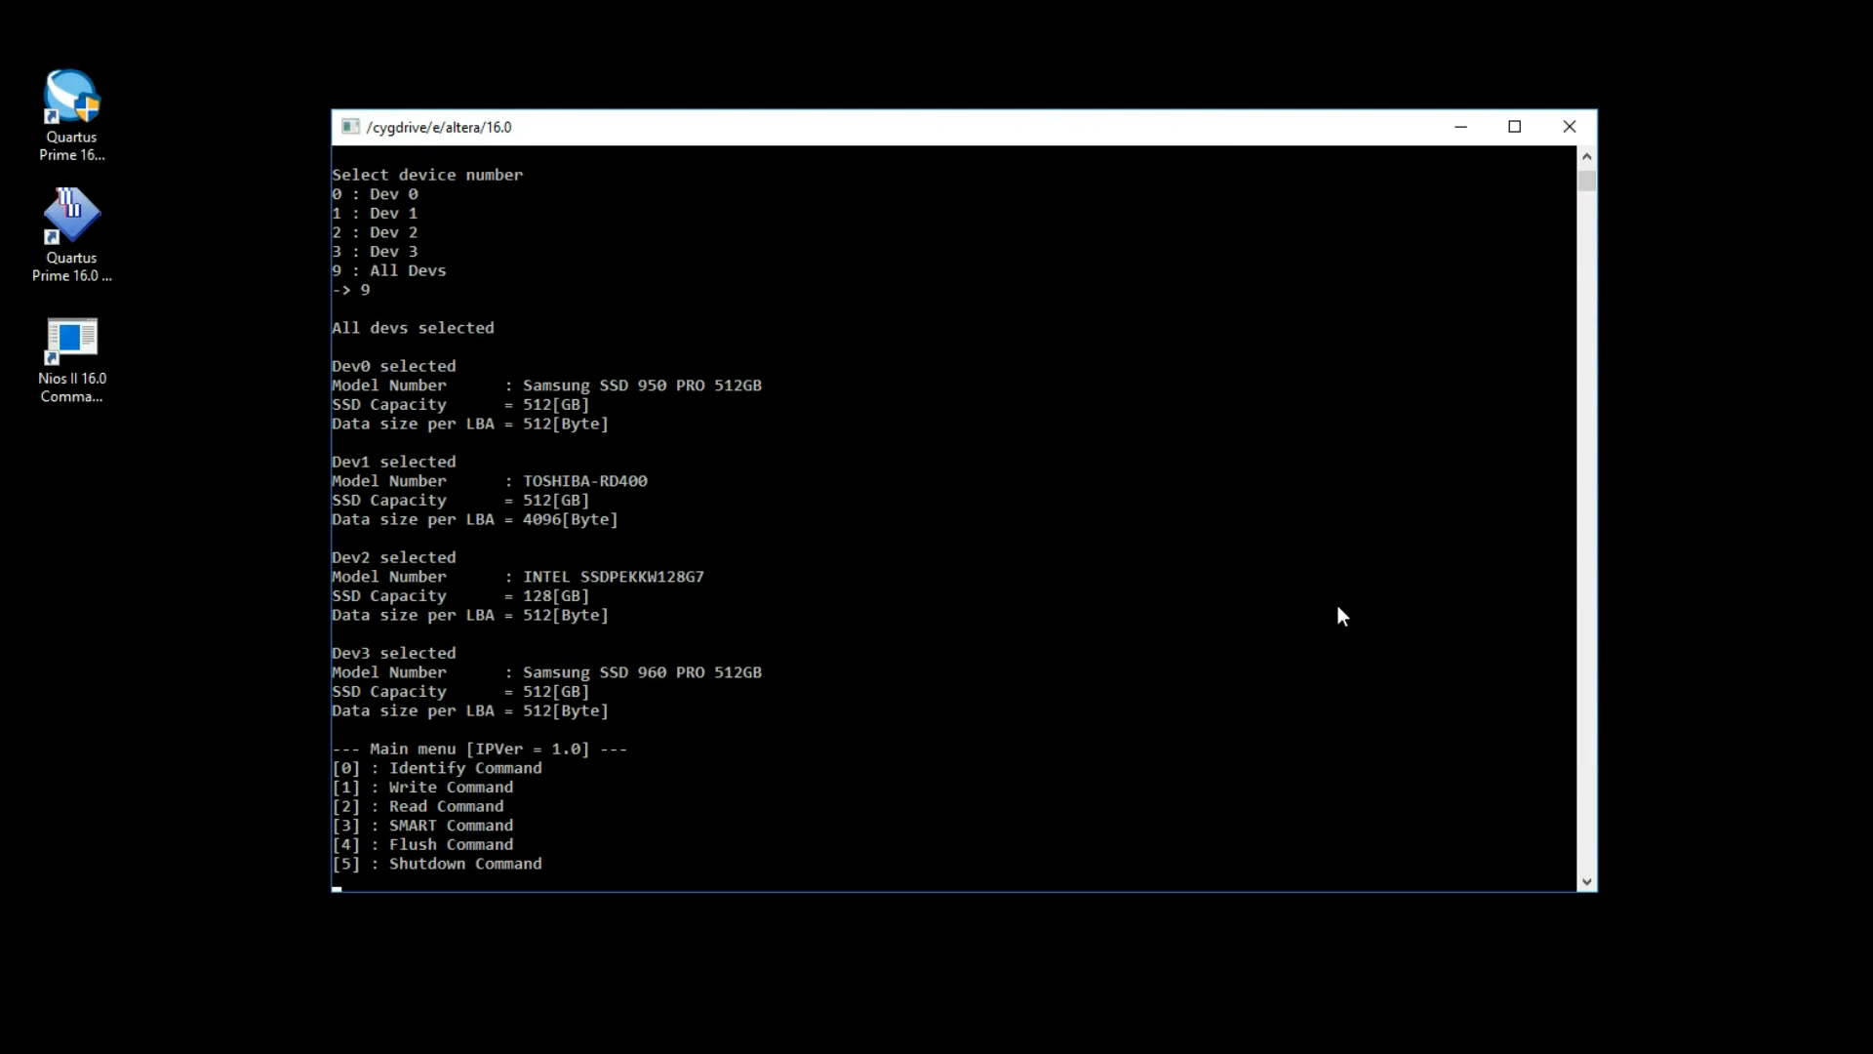
Run Write (1) on device 3 from 0 with length 0x4000000, LFSR pattern, reaching 2113 MB/s
{"action": "type", "text": "1"}
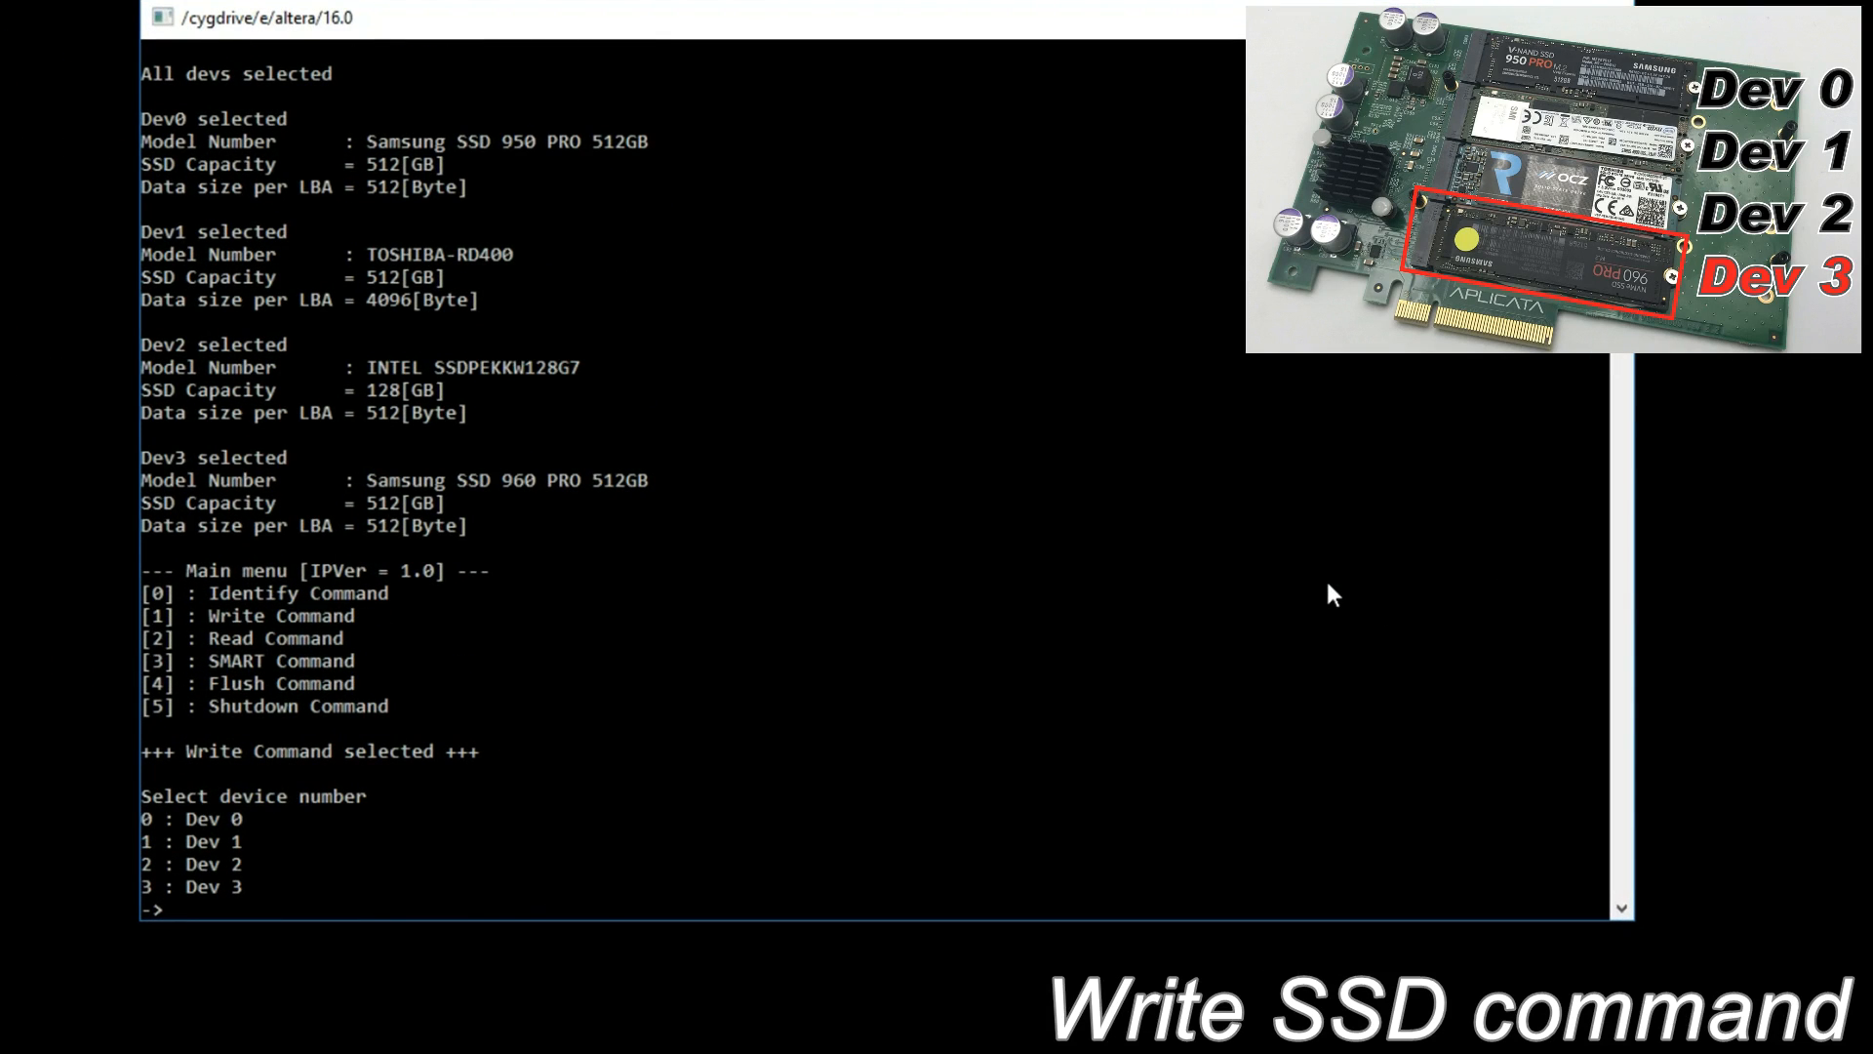
{"action": "type", "text": "3"}
{"action": "type", "text": "0x40000"}
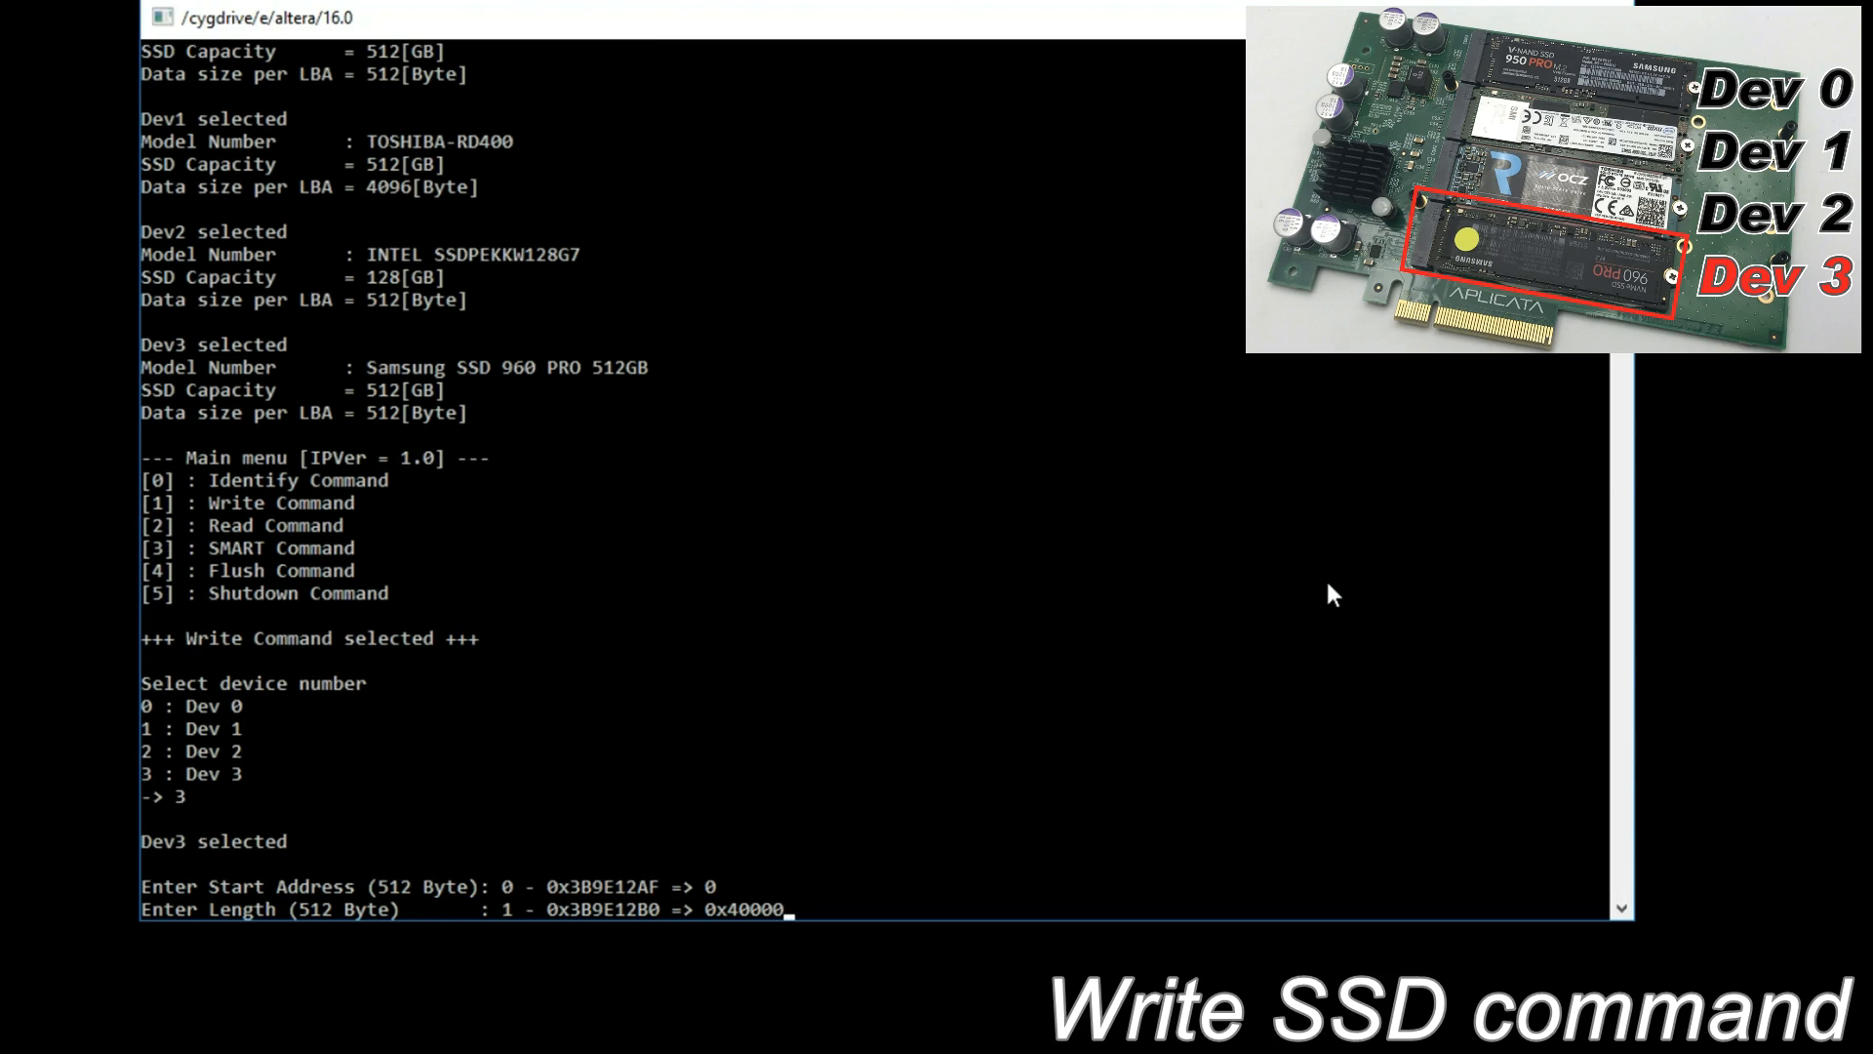
{"action": "key", "text": "Return"}
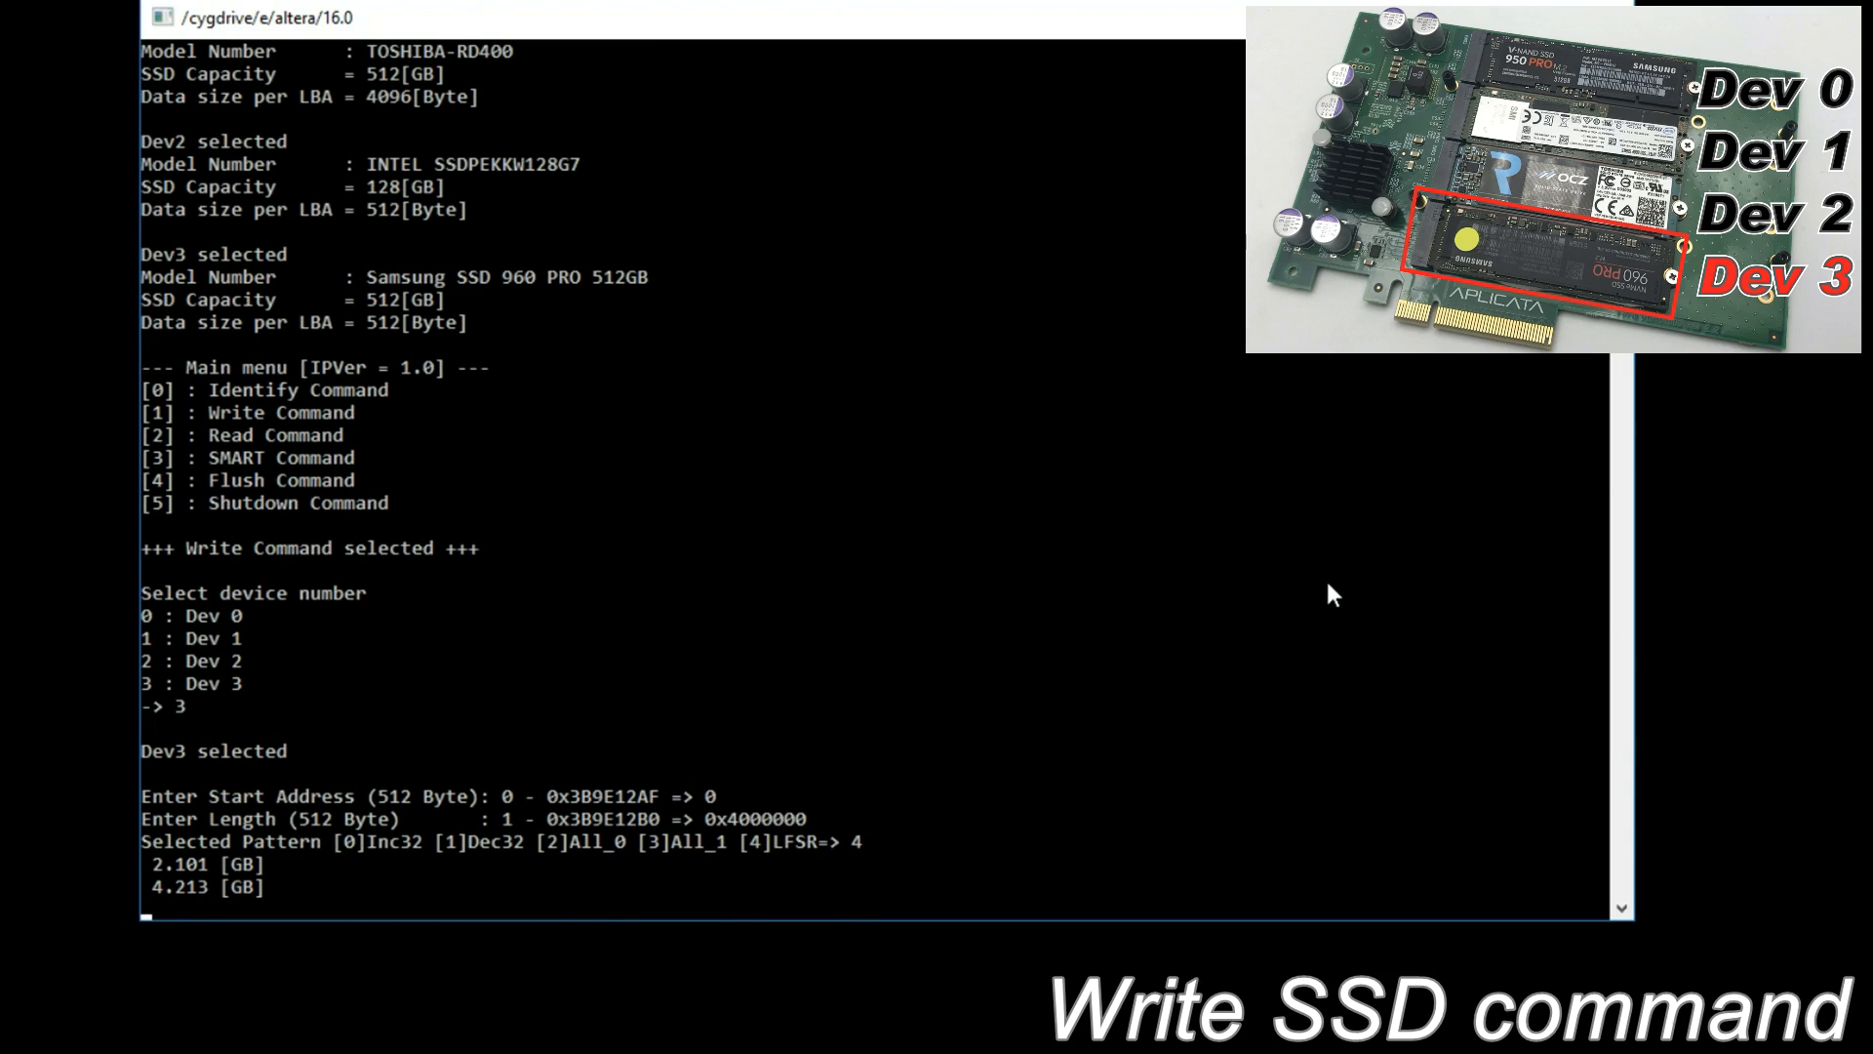
{"action": "scroll", "scroll_direction": "down", "scroll_amount": 3}
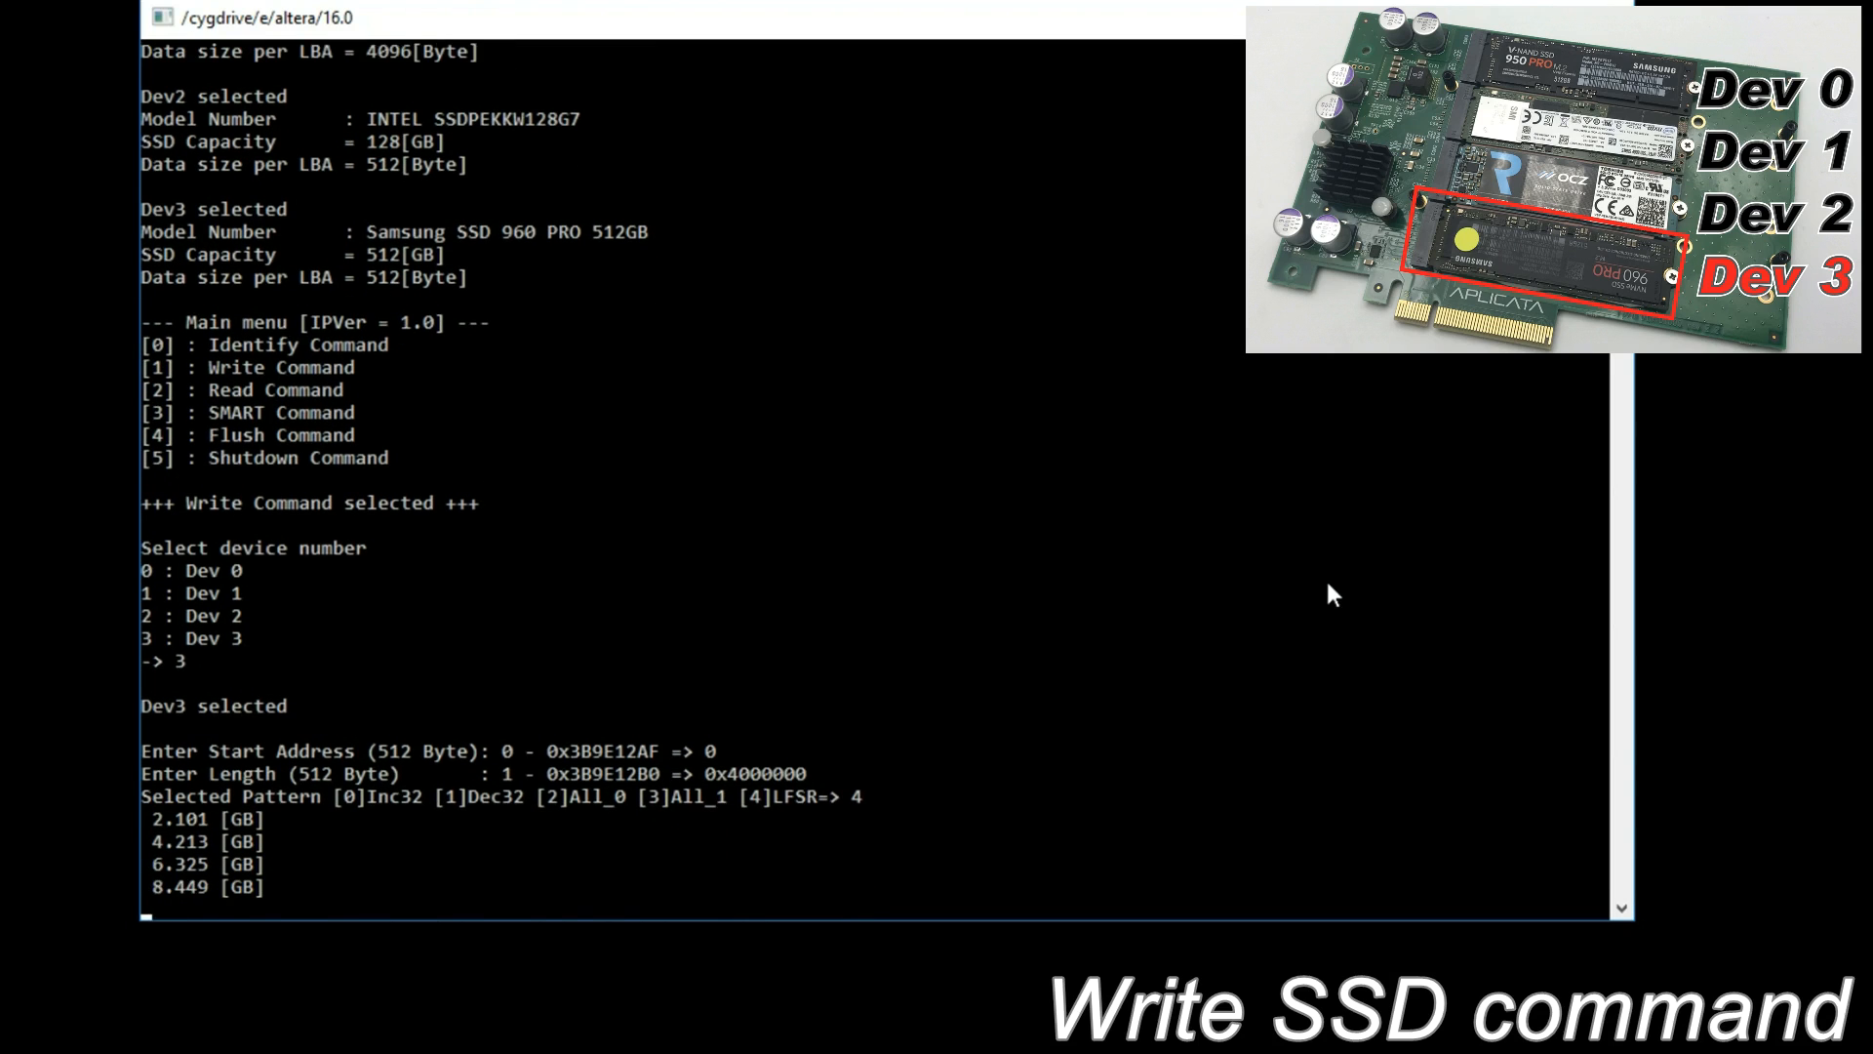
{"action": "scroll", "scroll_direction": "down", "scroll_amount": 3}
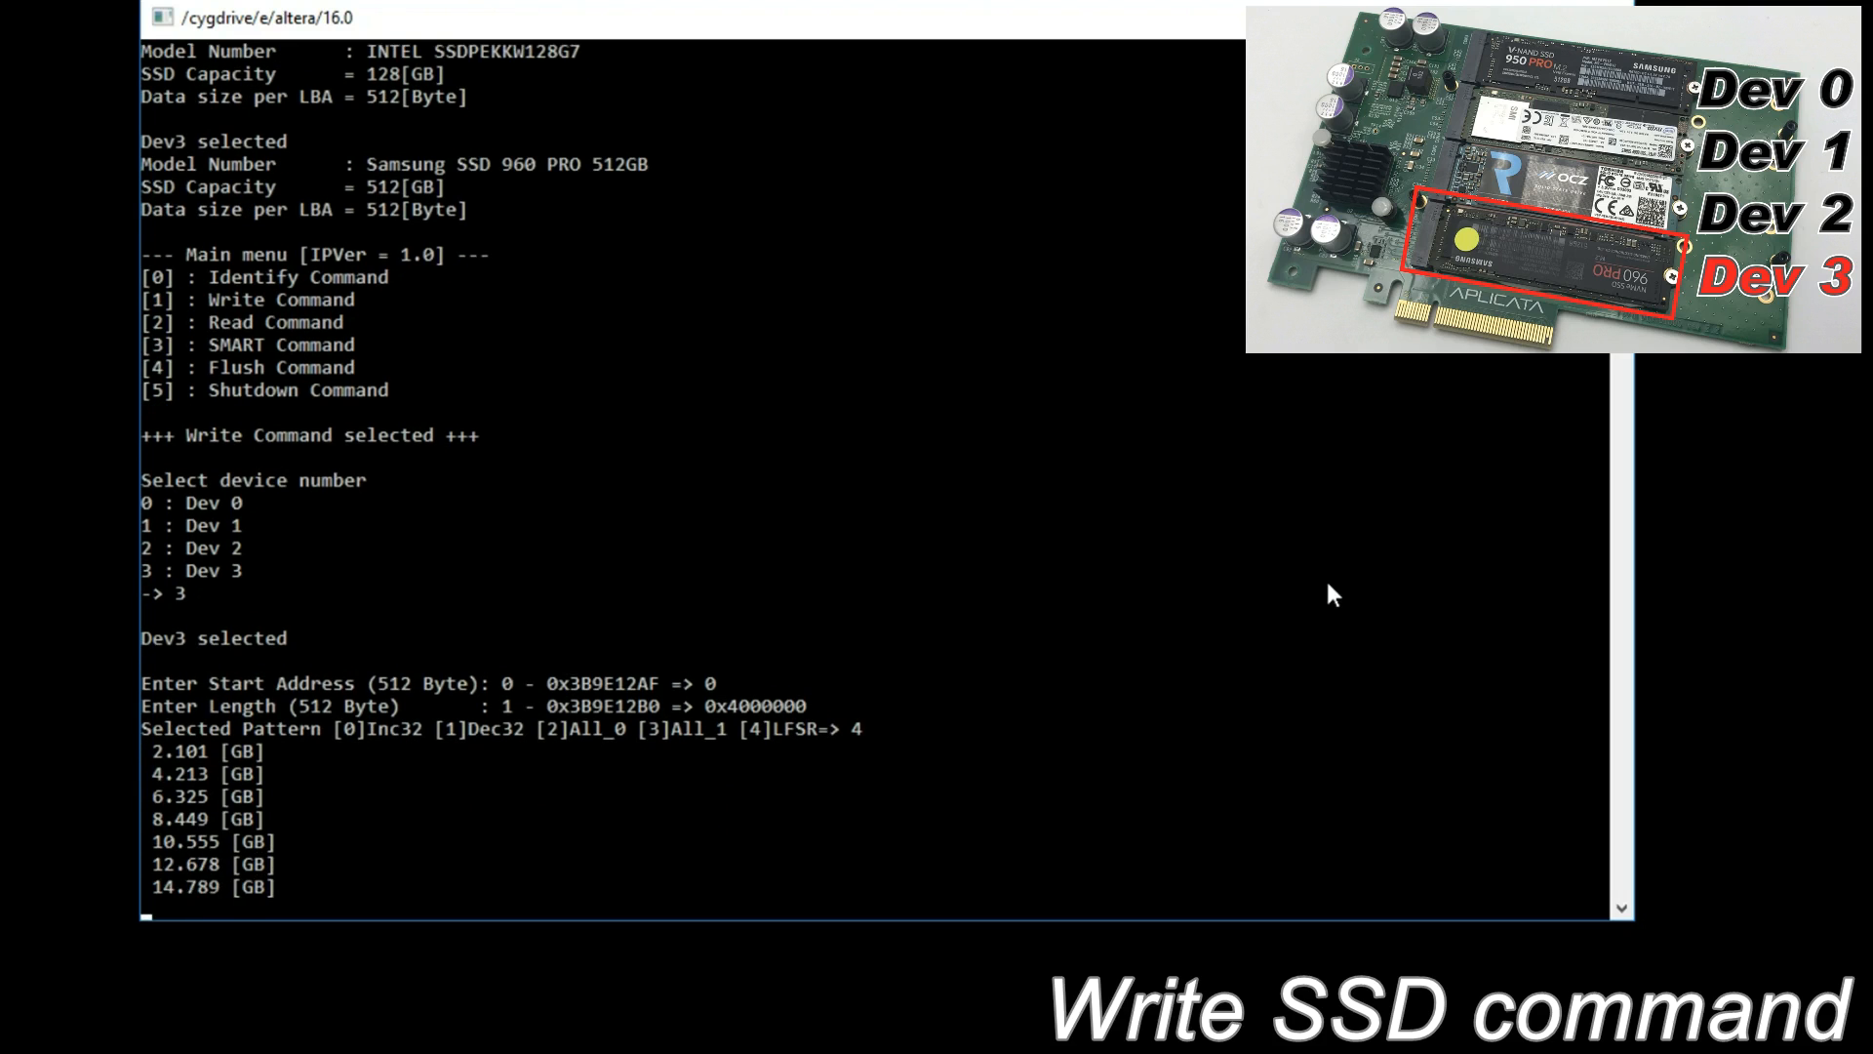
{"action": "scroll", "scroll_direction": "down", "scroll_amount": 3}
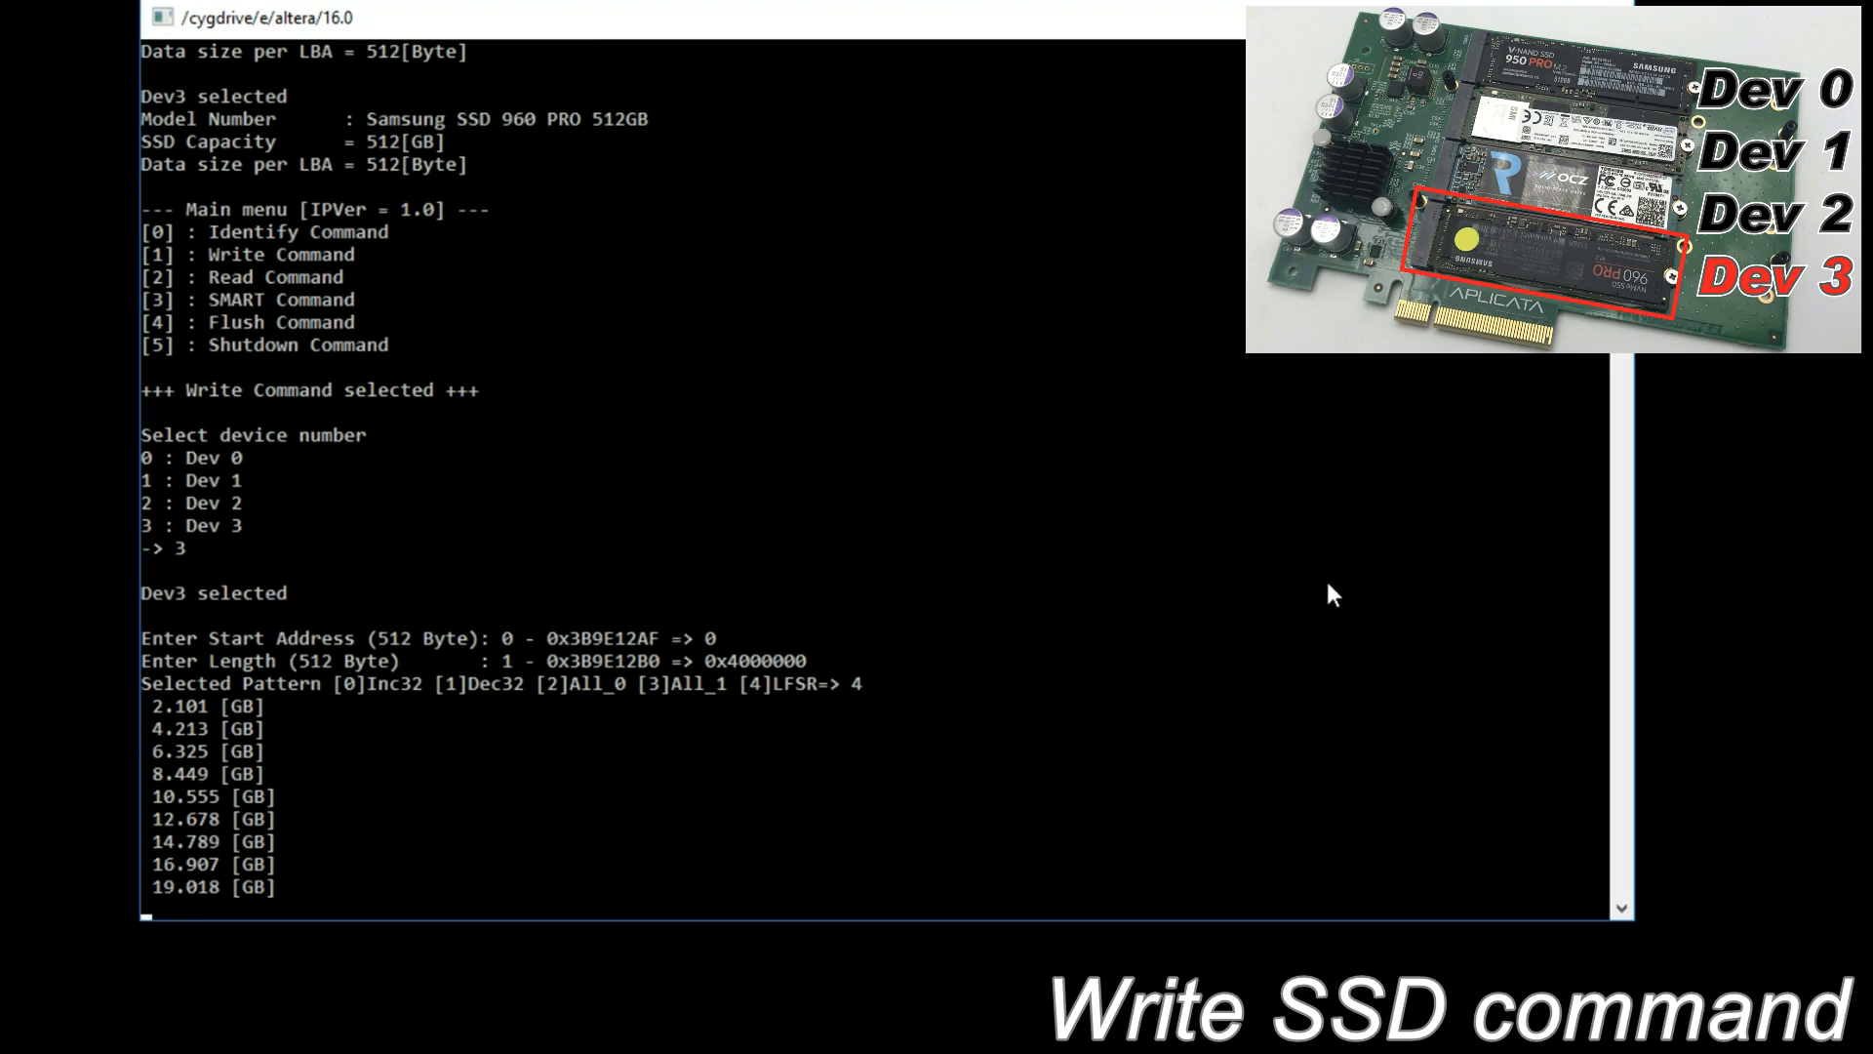
{"action": "scroll", "scroll_direction": "down", "scroll_amount": 3}
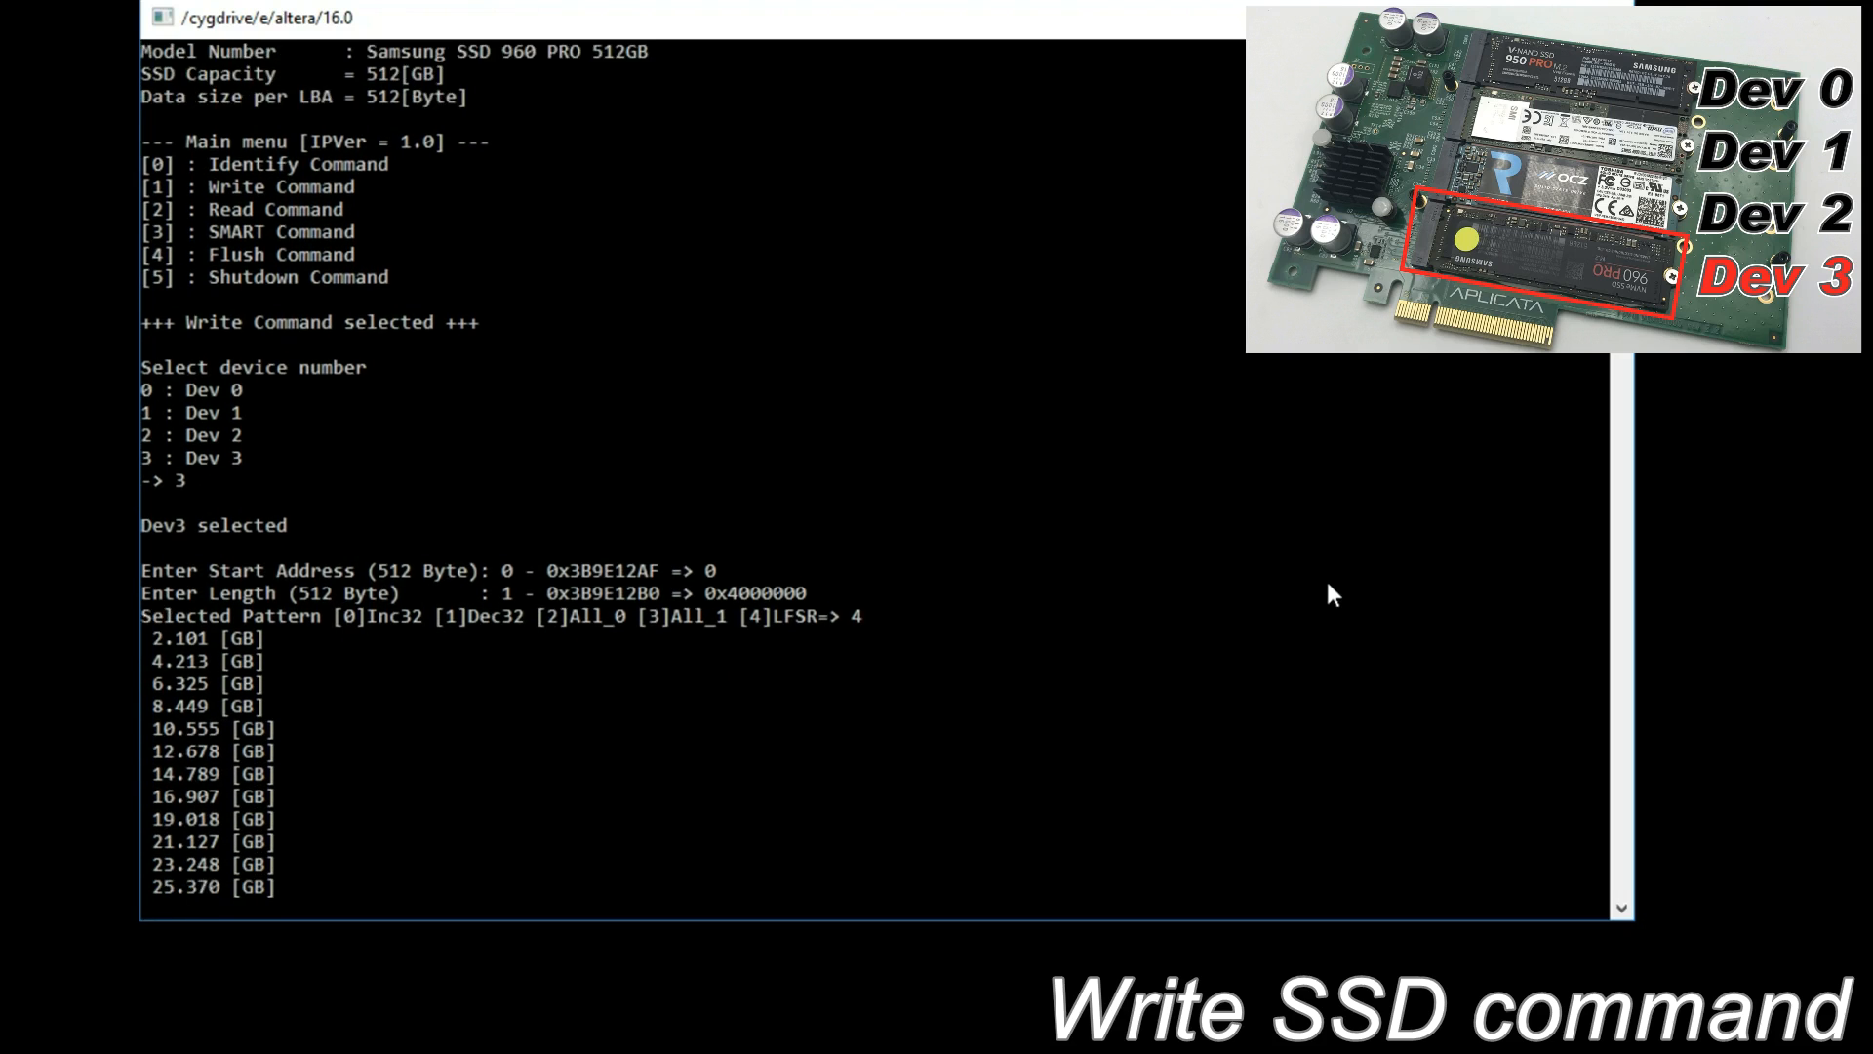
{"action": "scroll", "scroll_direction": "down", "scroll_amount": 3}
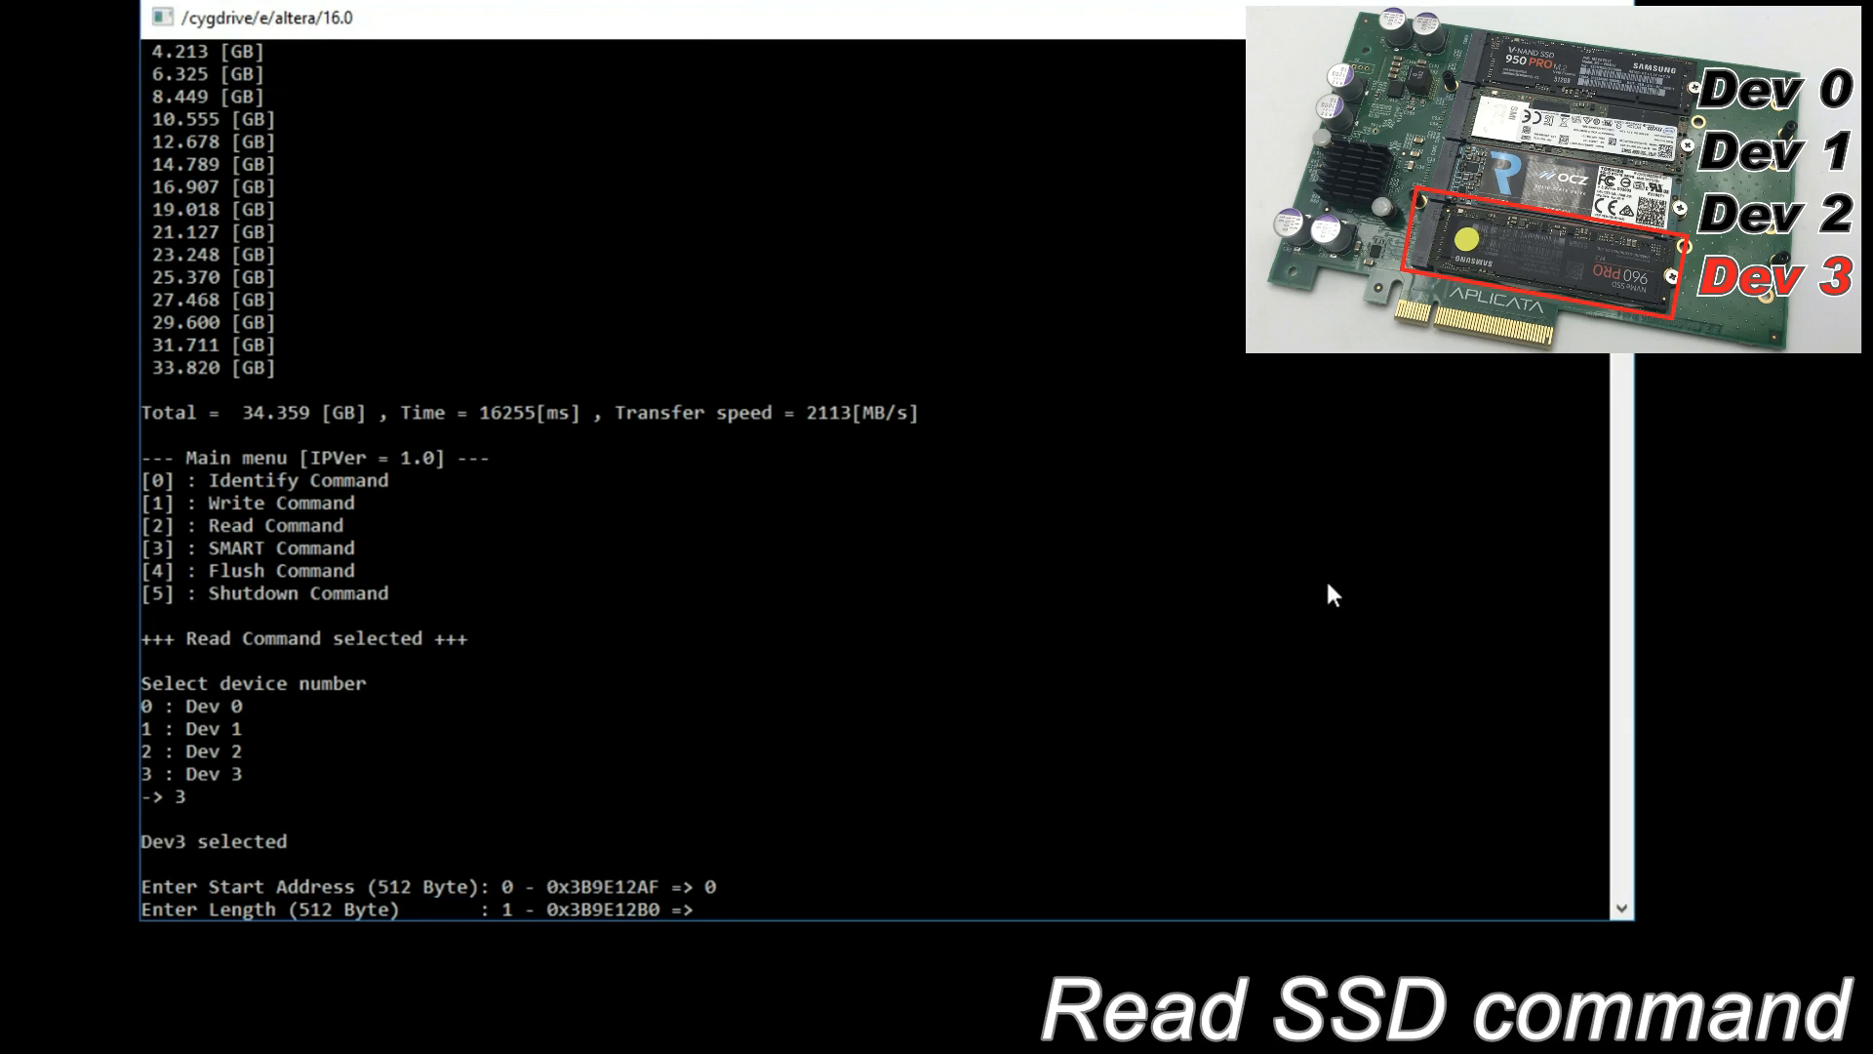
Enter read length 0x4000000 for Dev3 and watch the 34 GB read complete at 3244 MB/s
{"action": "type", "text": "0x40"}
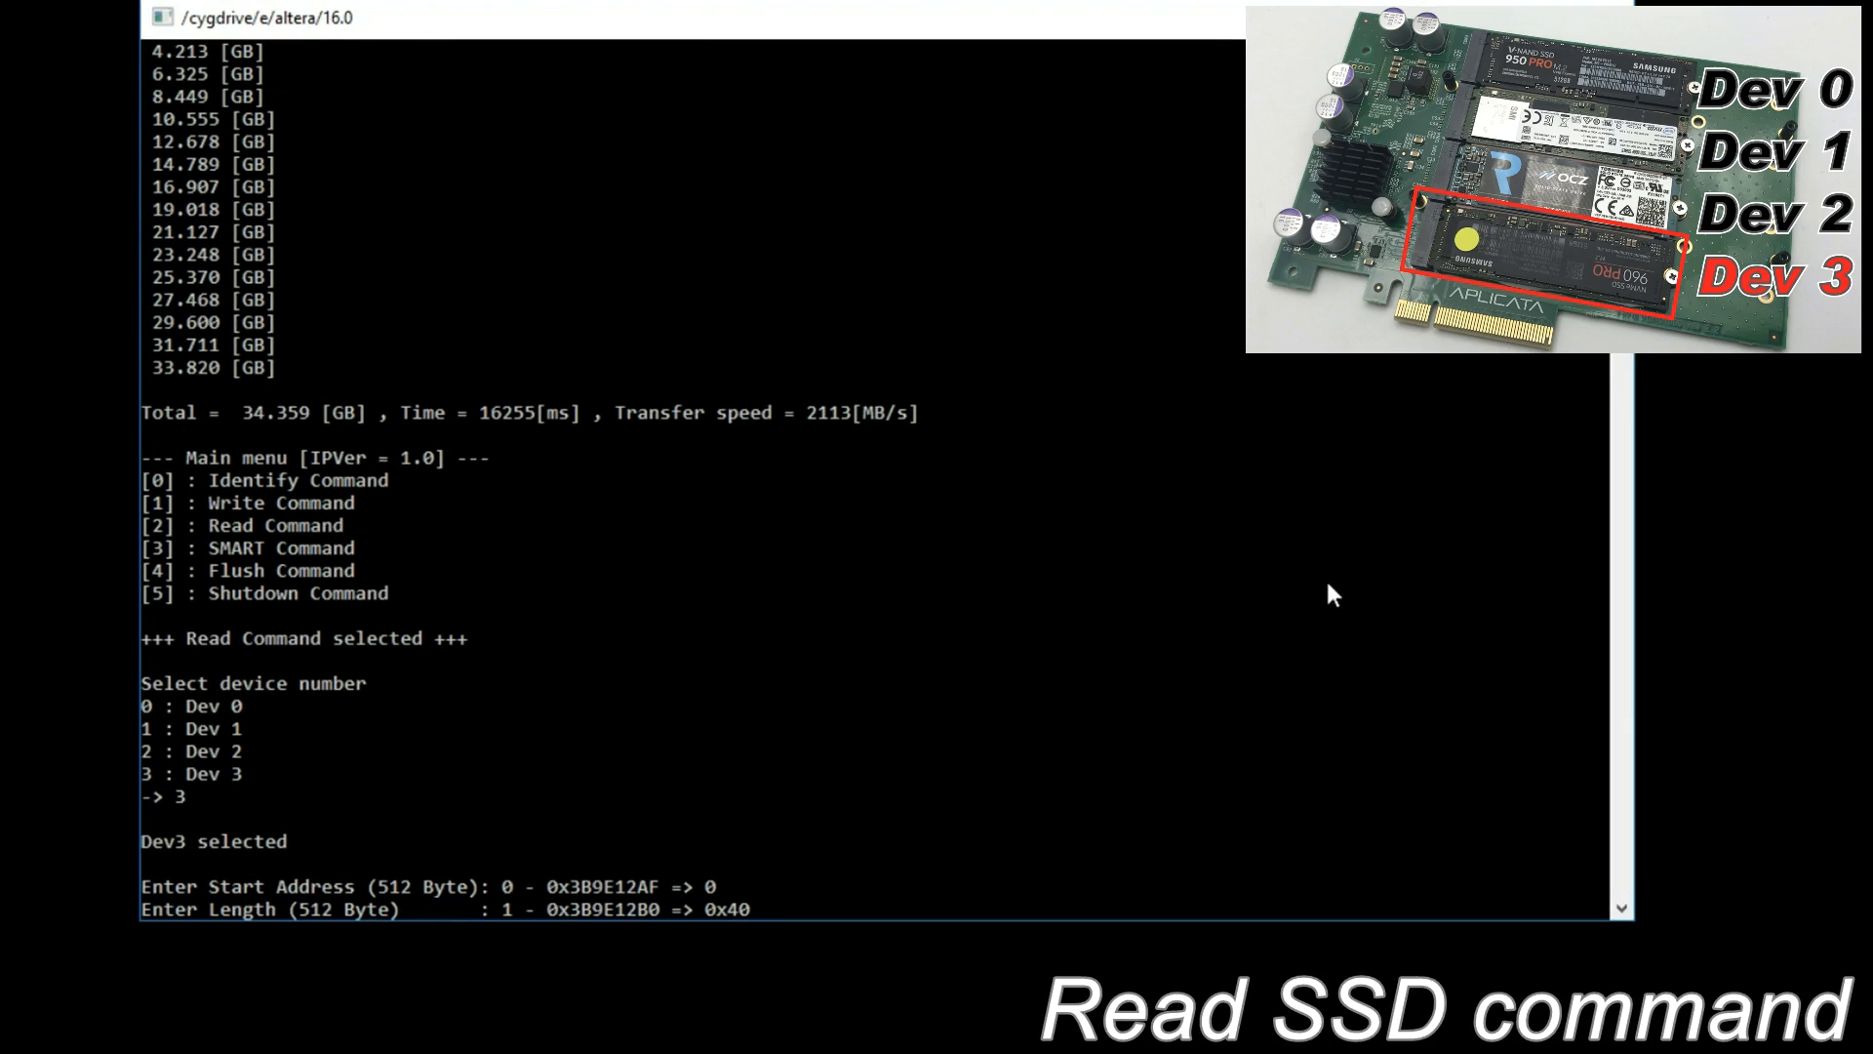
{"action": "type", "text": "4000000"}
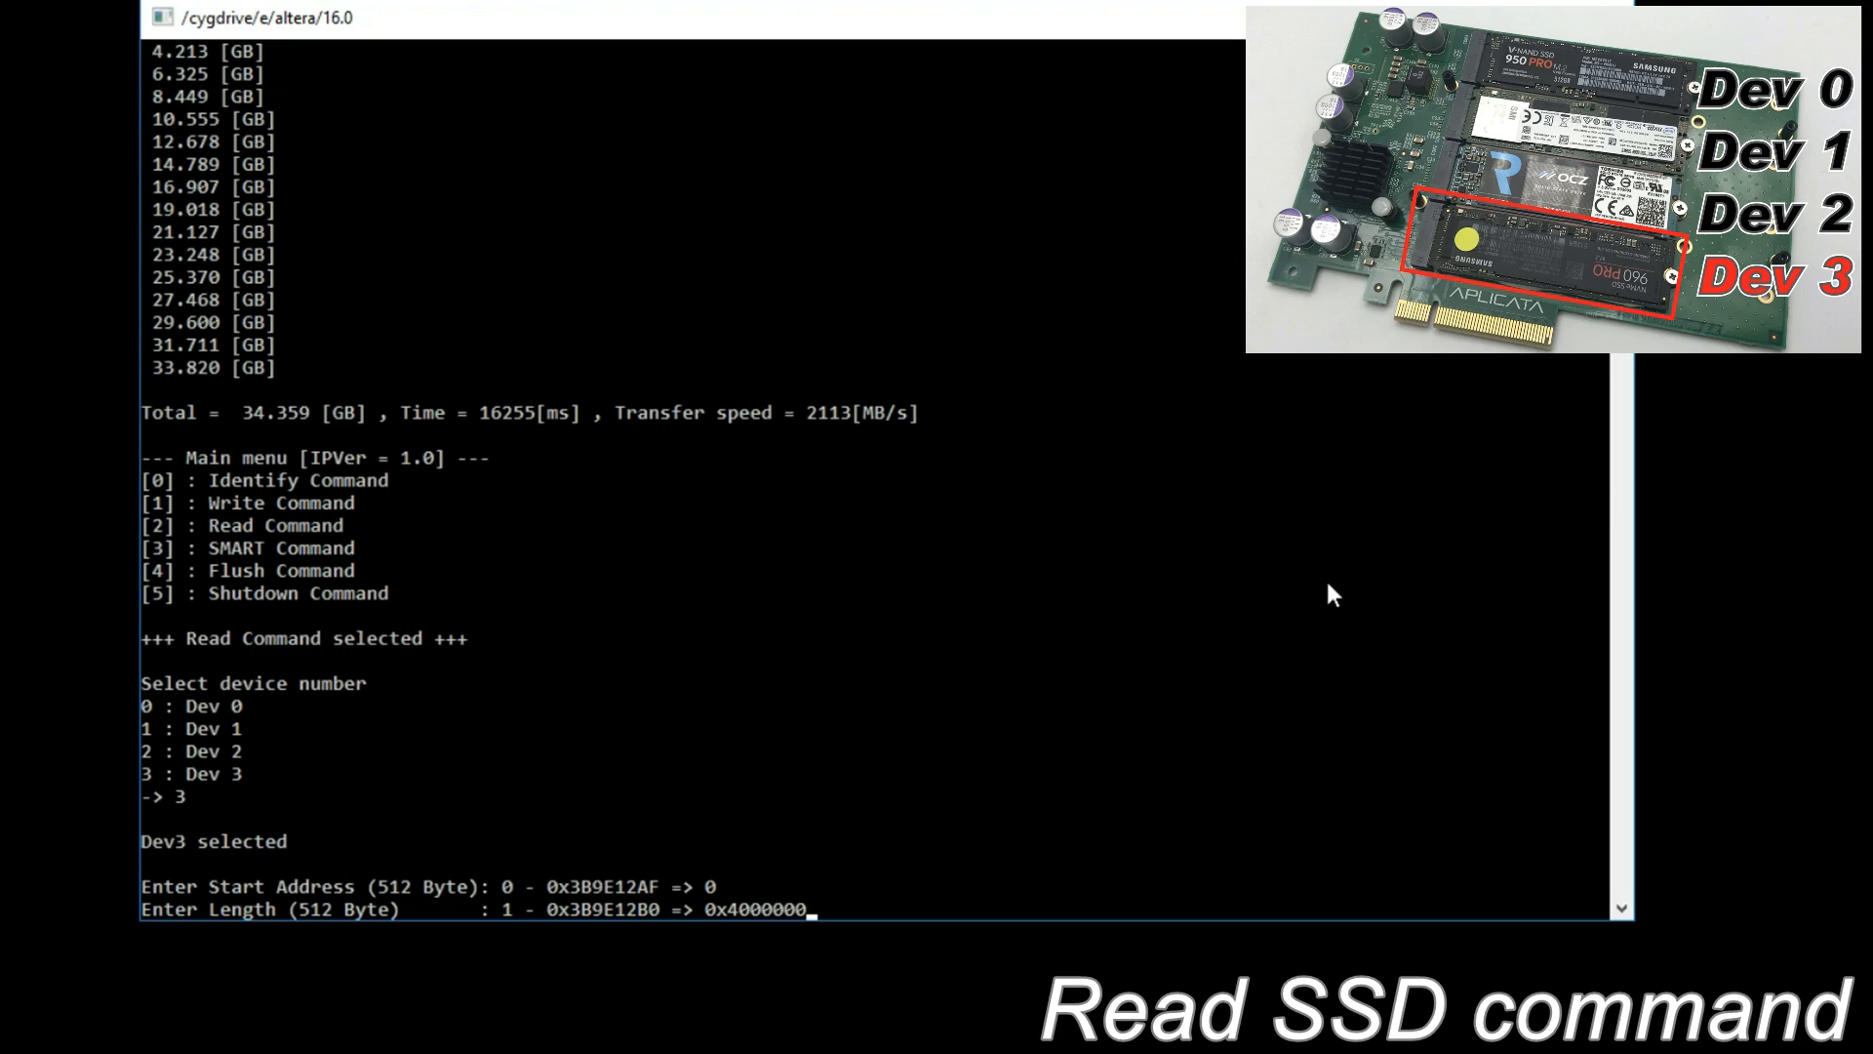
{"action": "key", "text": "Return"}
{"action": "type", "text": "4"}
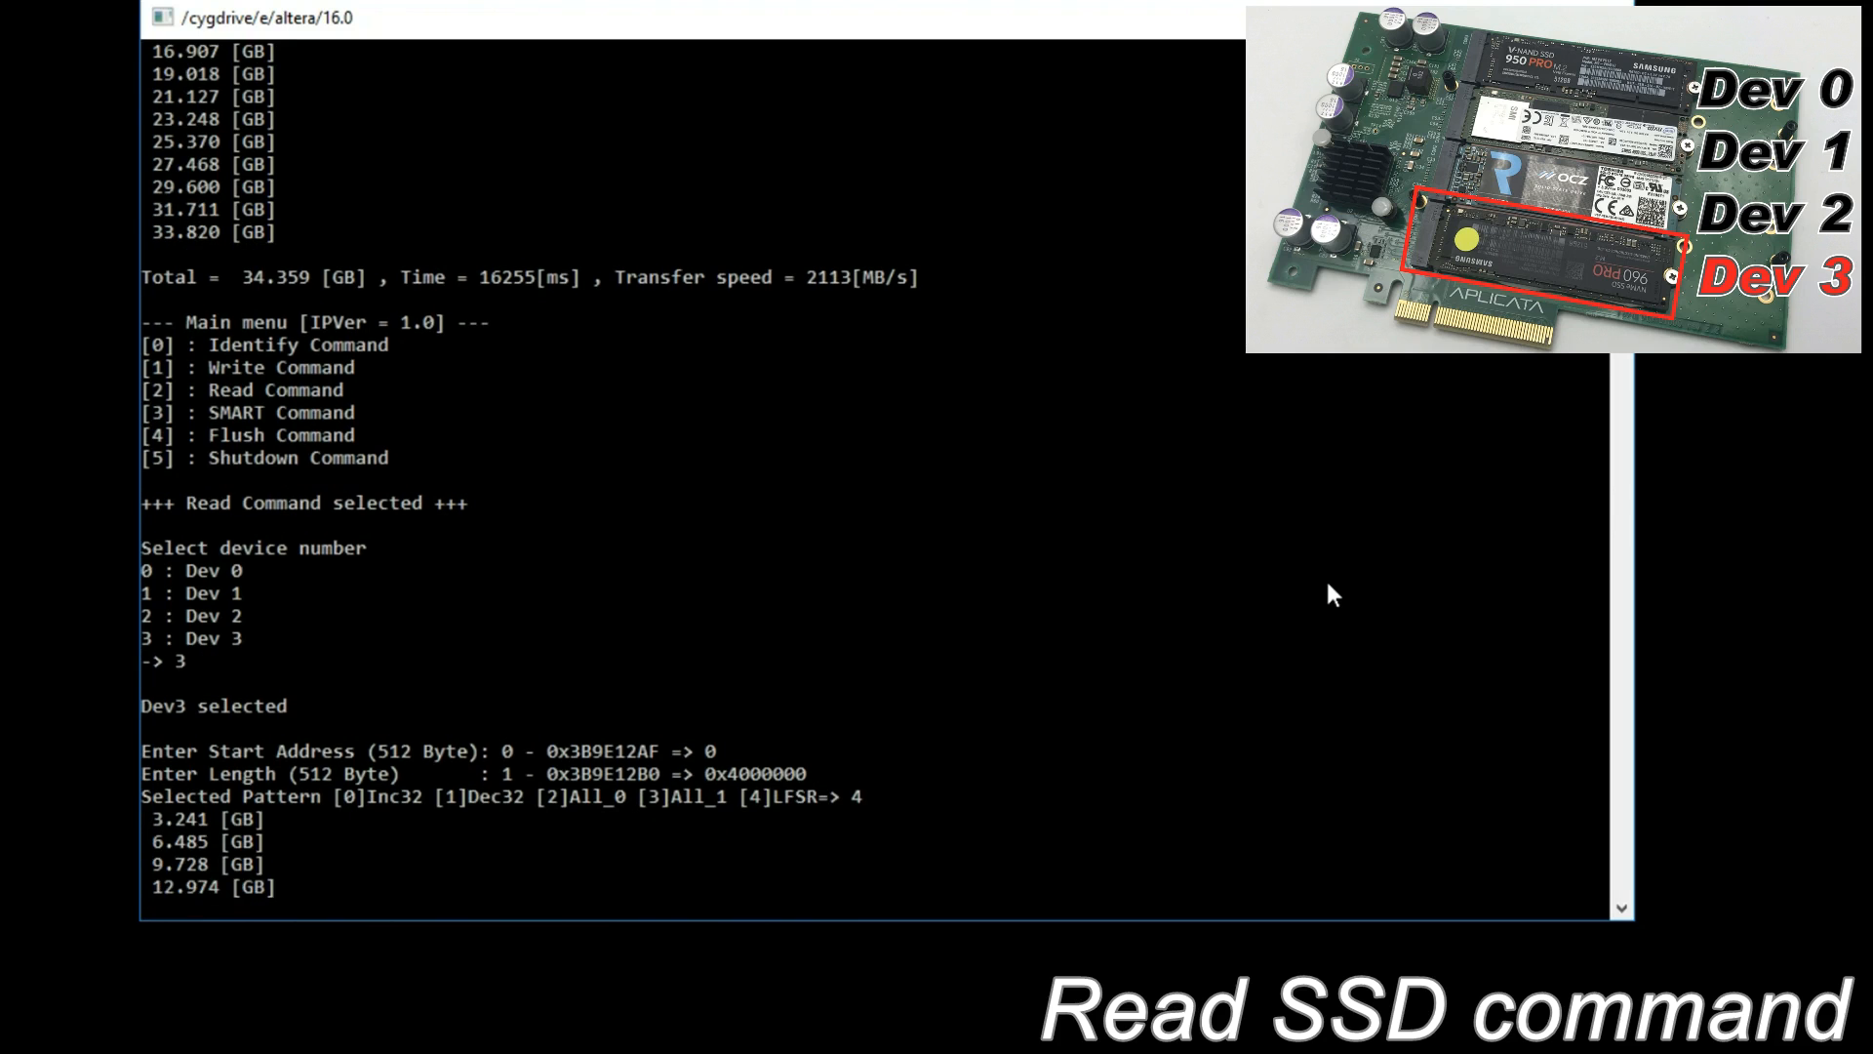
{"action": "scroll", "scroll_direction": "down", "scroll_amount": 3}
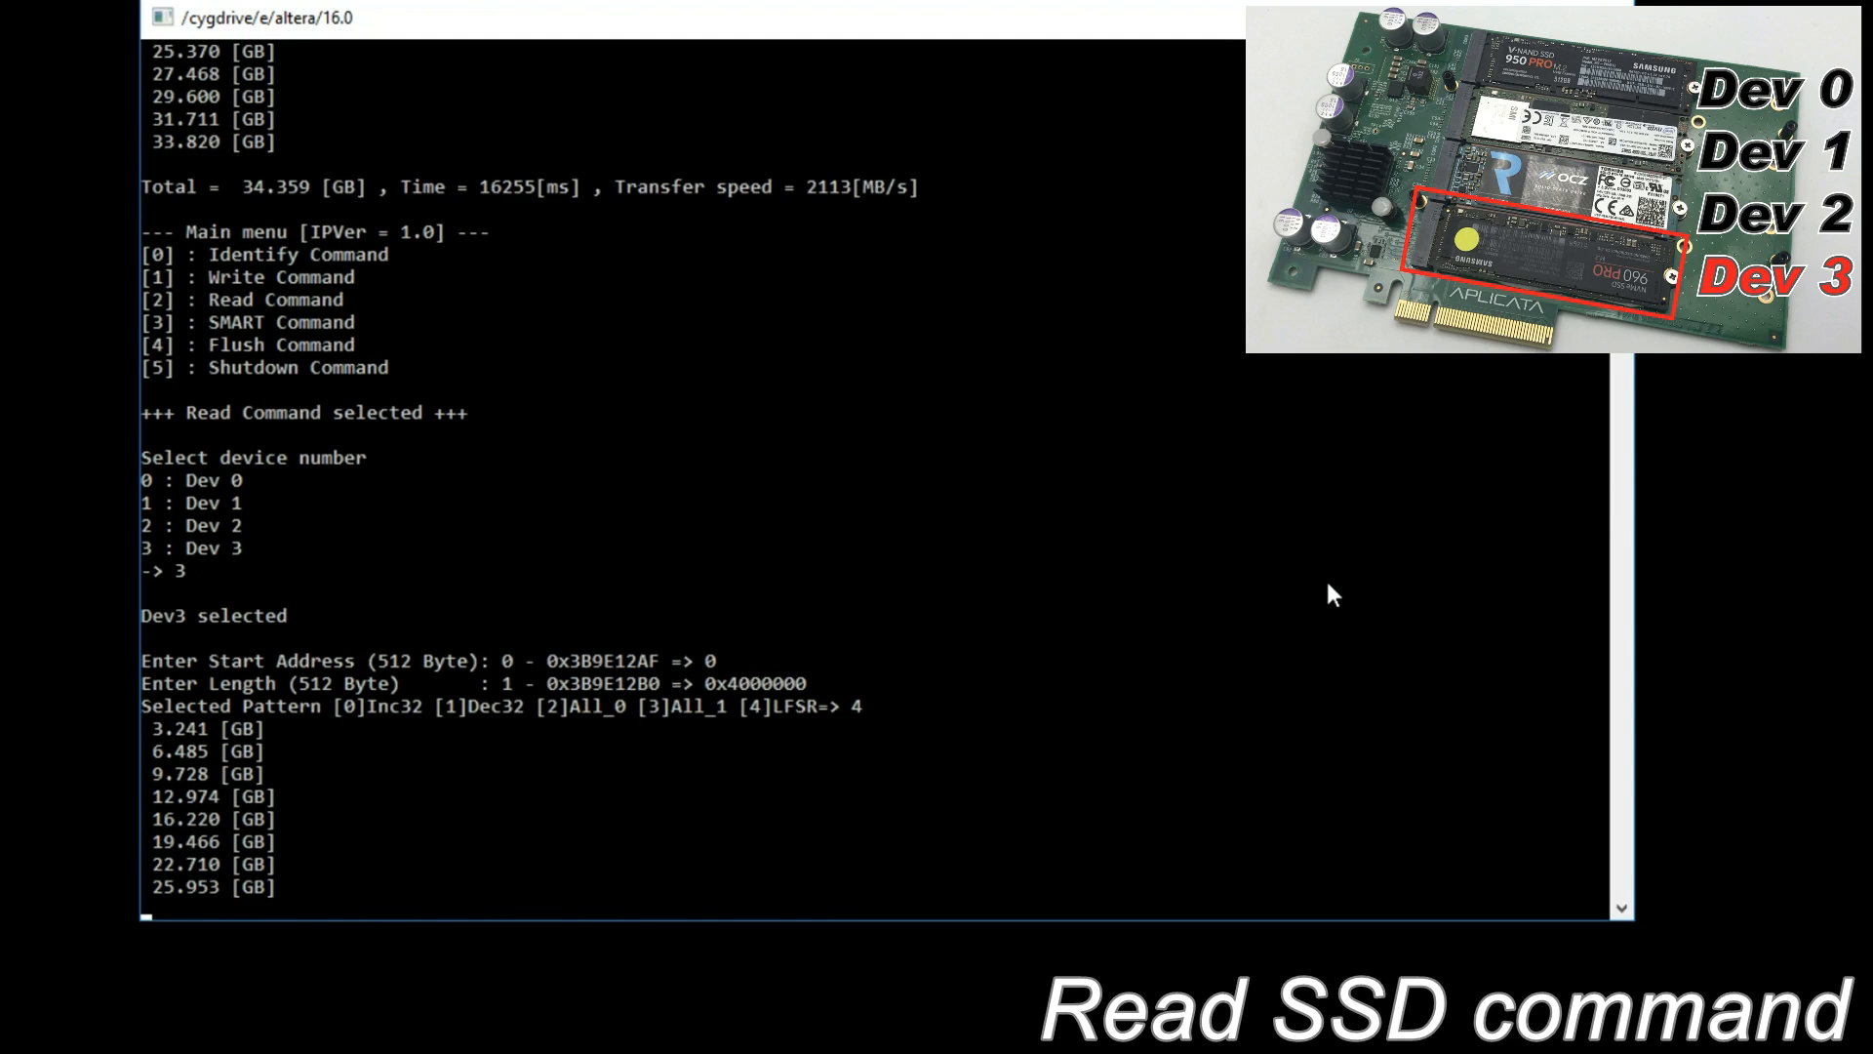
{"action": "scroll", "scroll_direction": "down", "scroll_amount": 3}
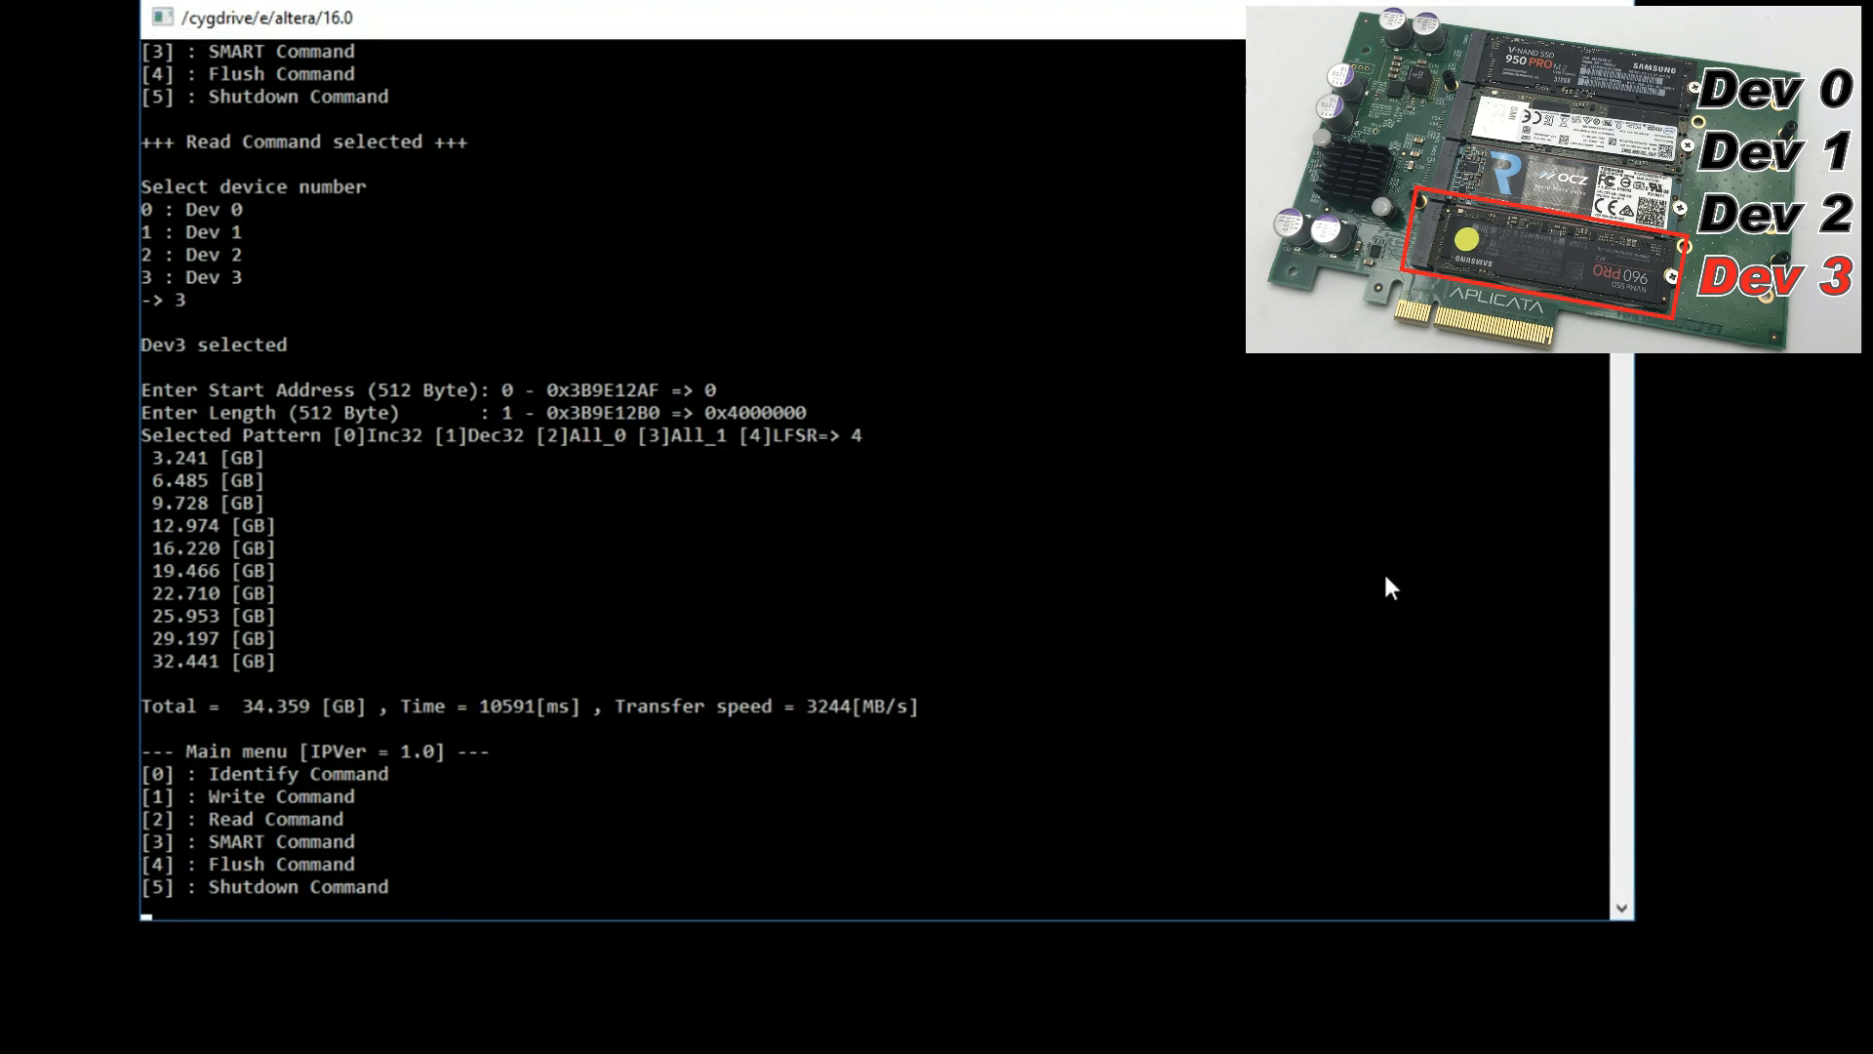
Run SMART (3) for Dev0 and then for All Devs (9) to list their log data
{"action": "type", "text": "3"}
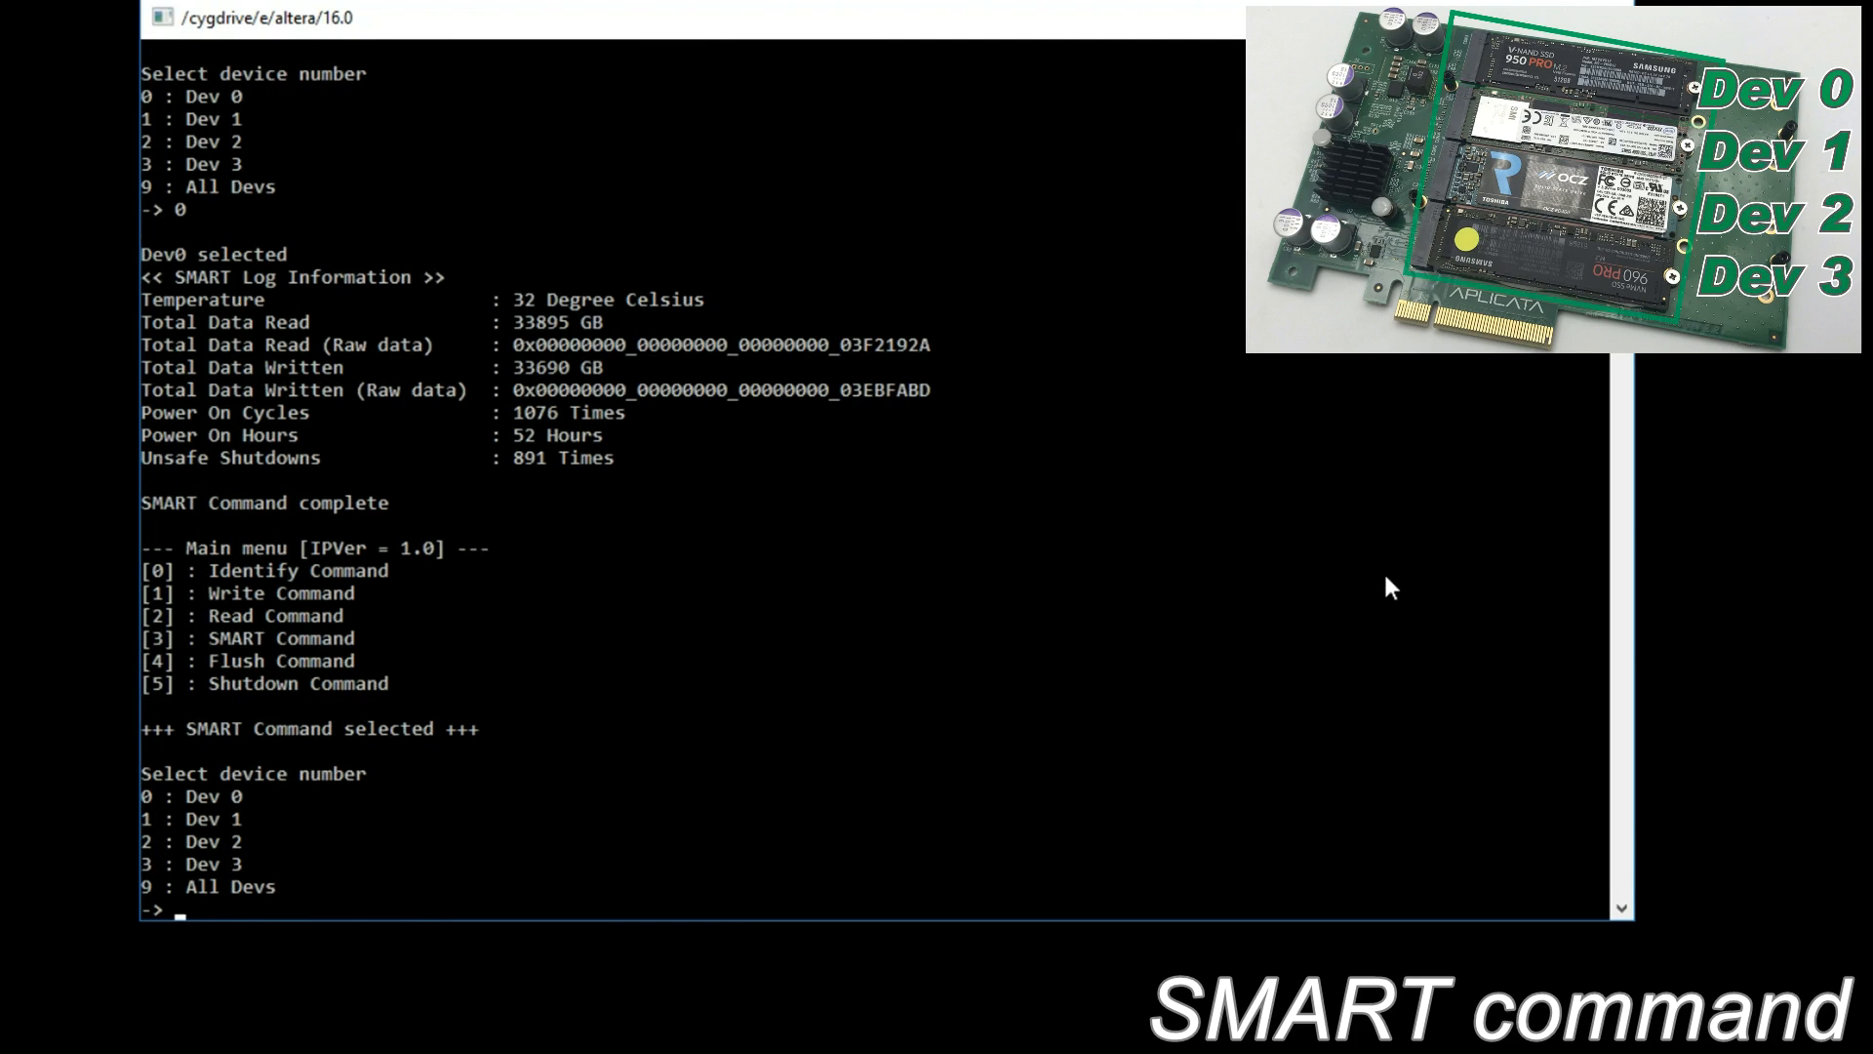
{"action": "type", "text": "9"}
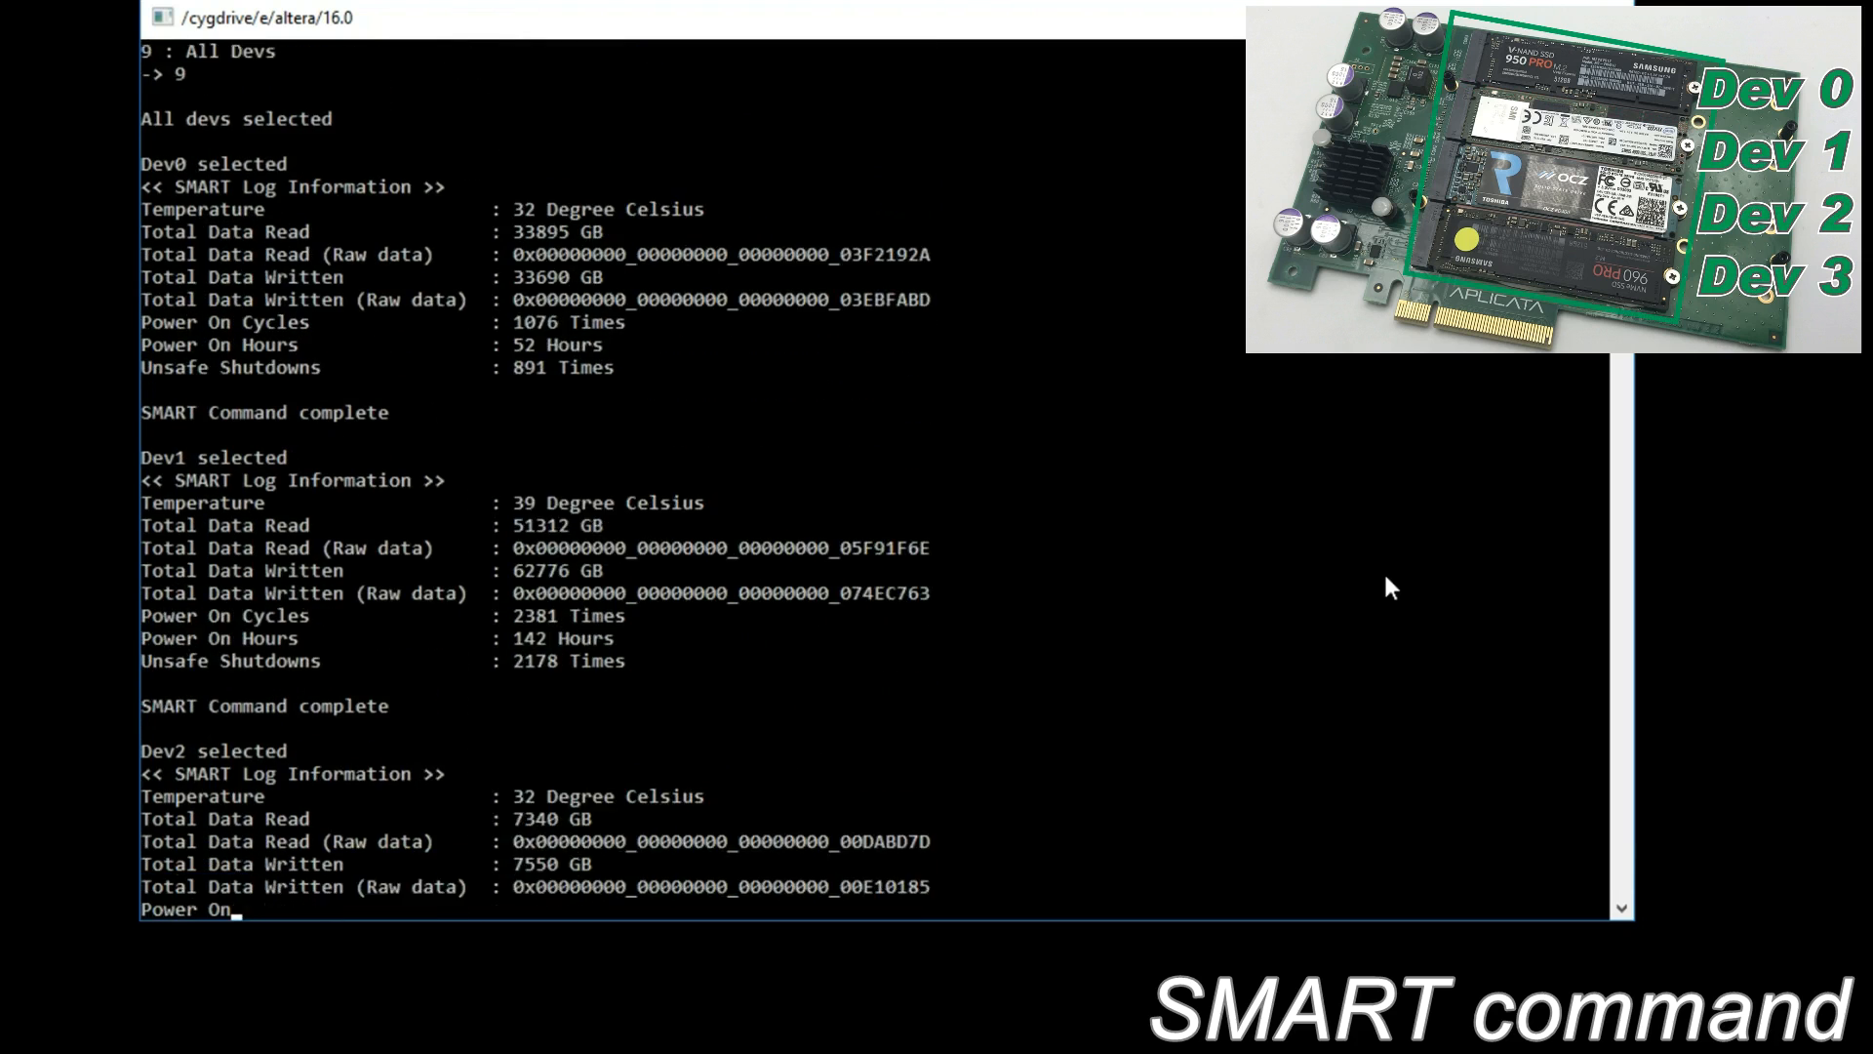
{"action": "scroll", "scroll_direction": "down", "scroll_amount": 3}
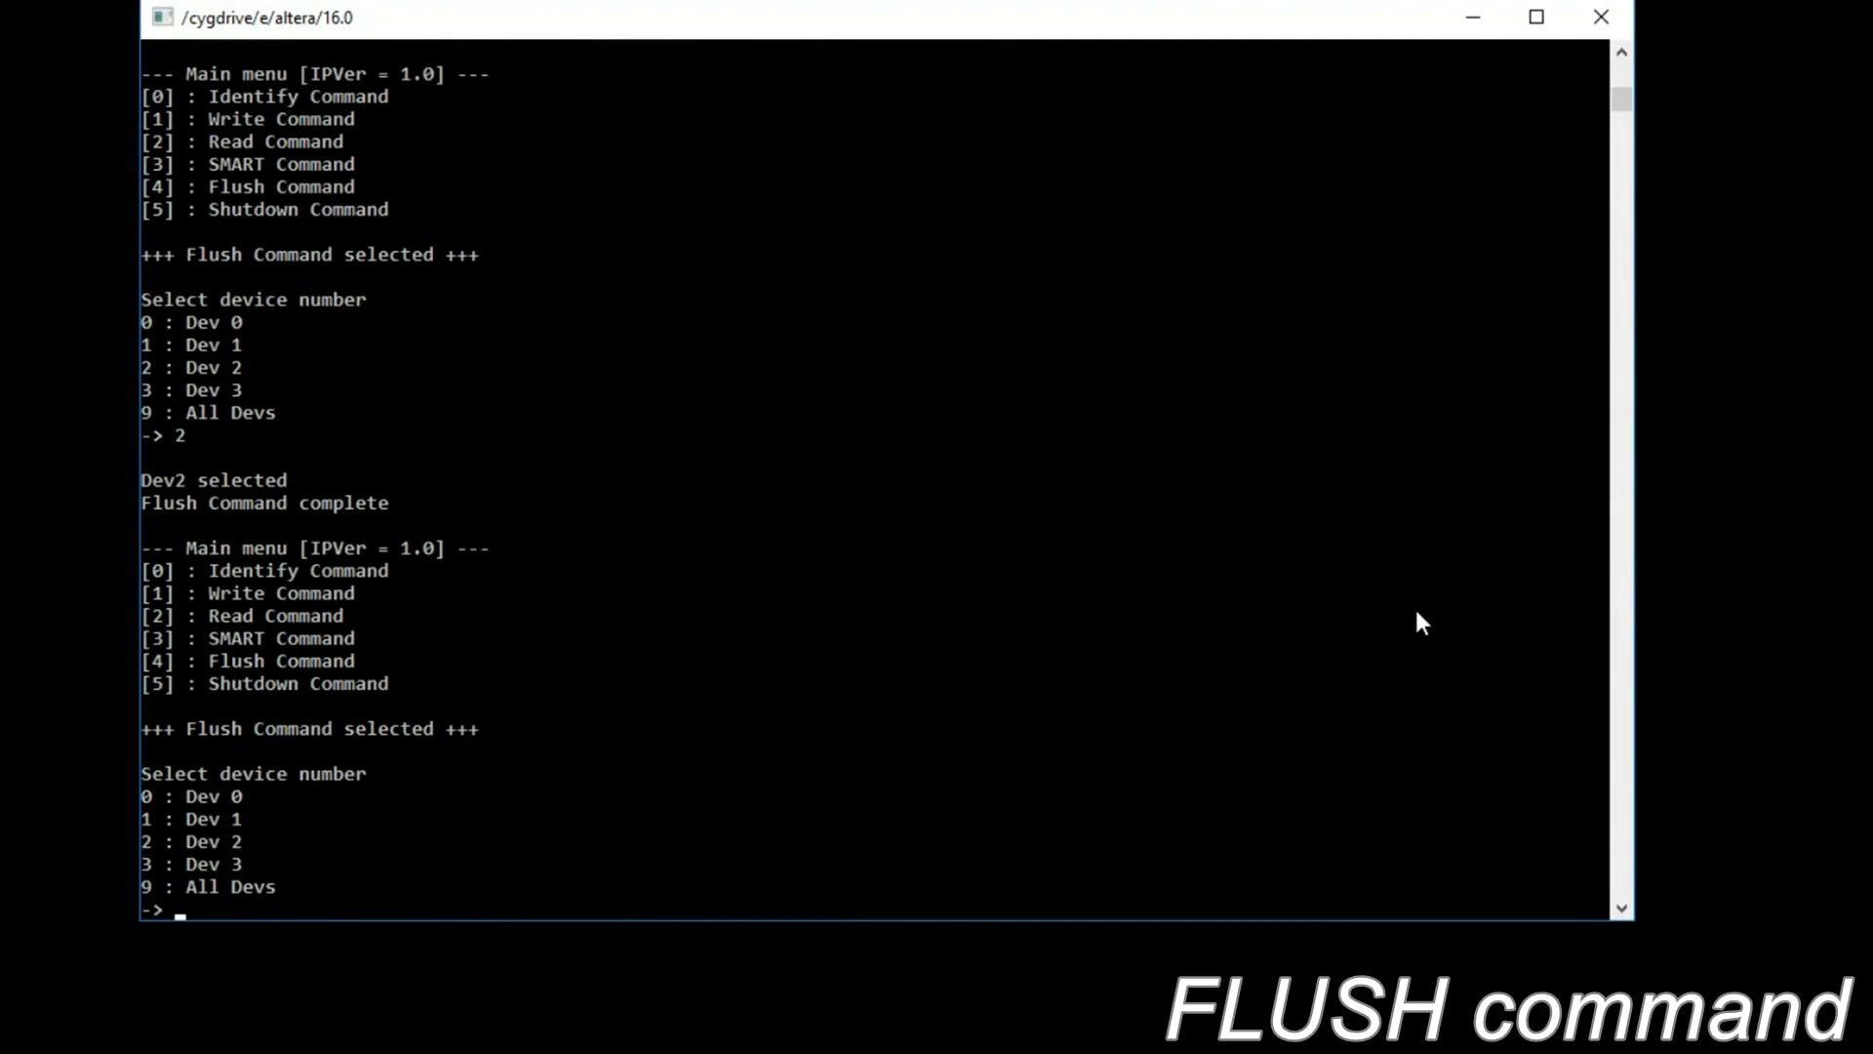
Enter 9 at the flush prompt so all four drives are flushed
{"action": "type", "text": "9"}
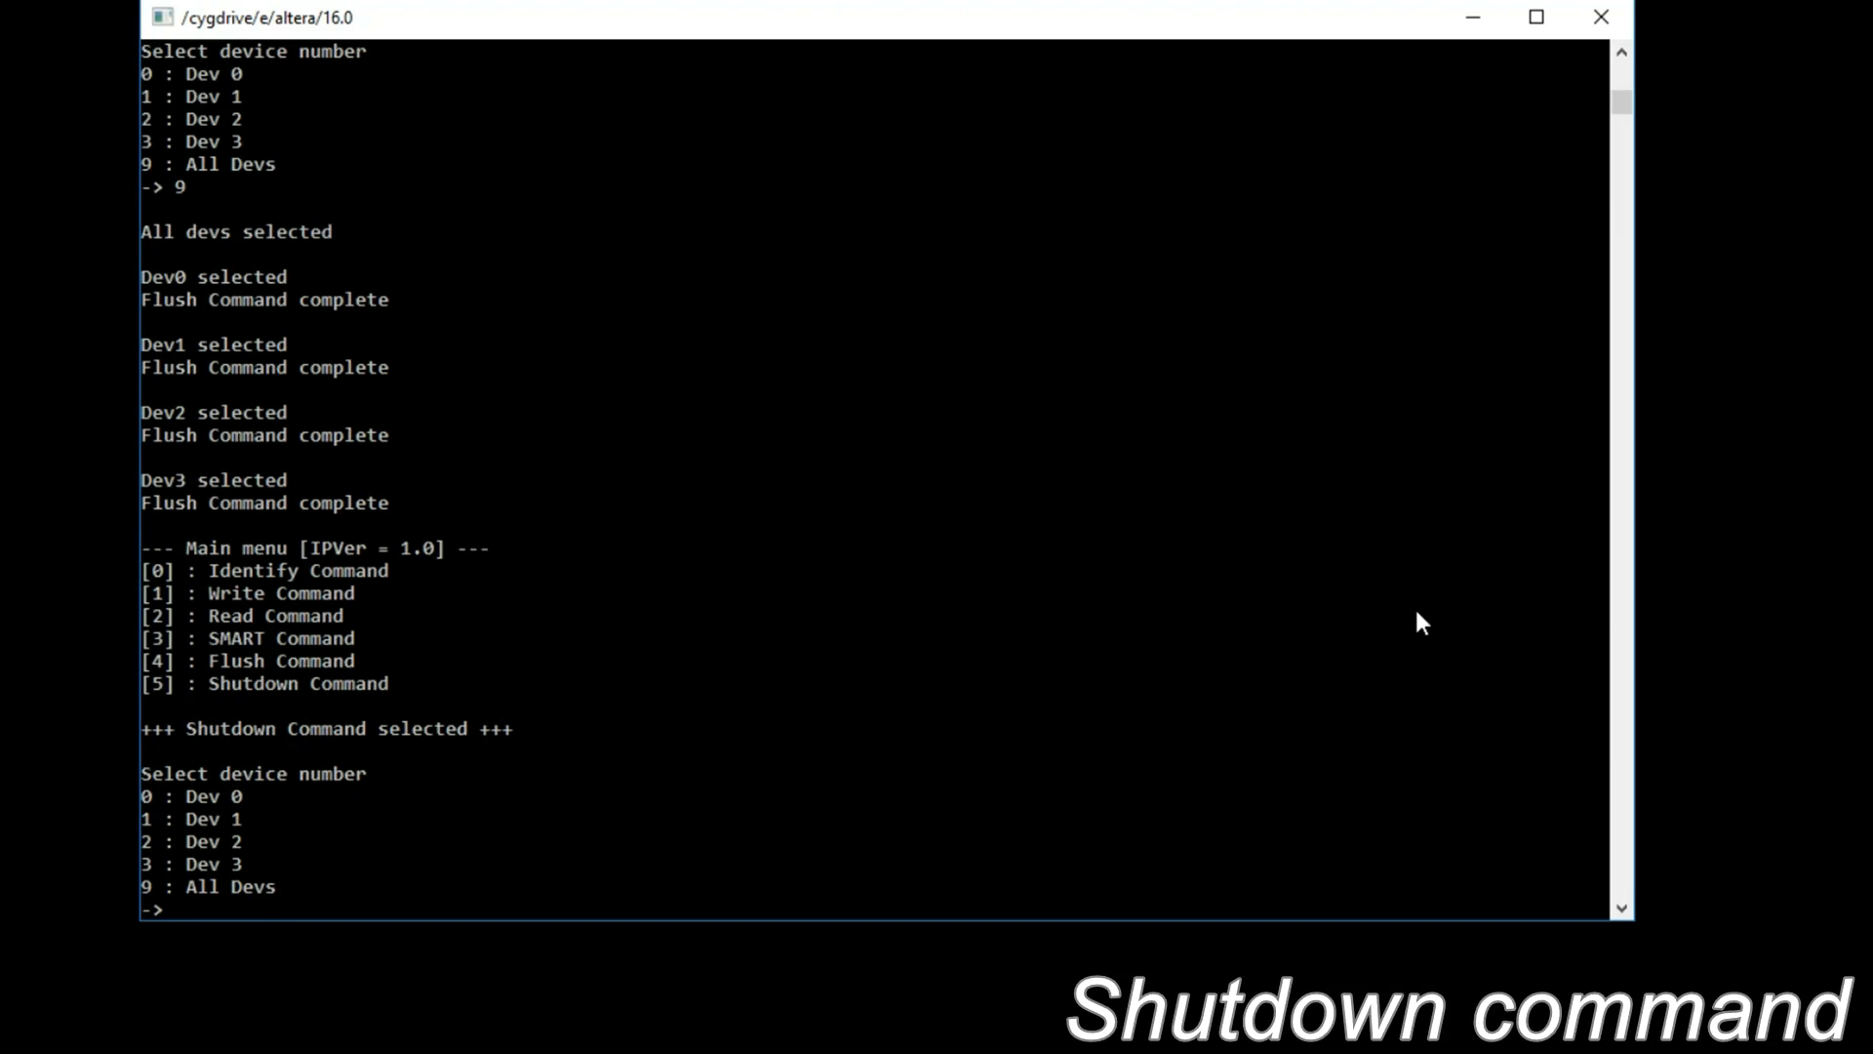
Shut down Dev2, confirming with y, so it is reported unavailable
{"action": "type", "text": "2"}
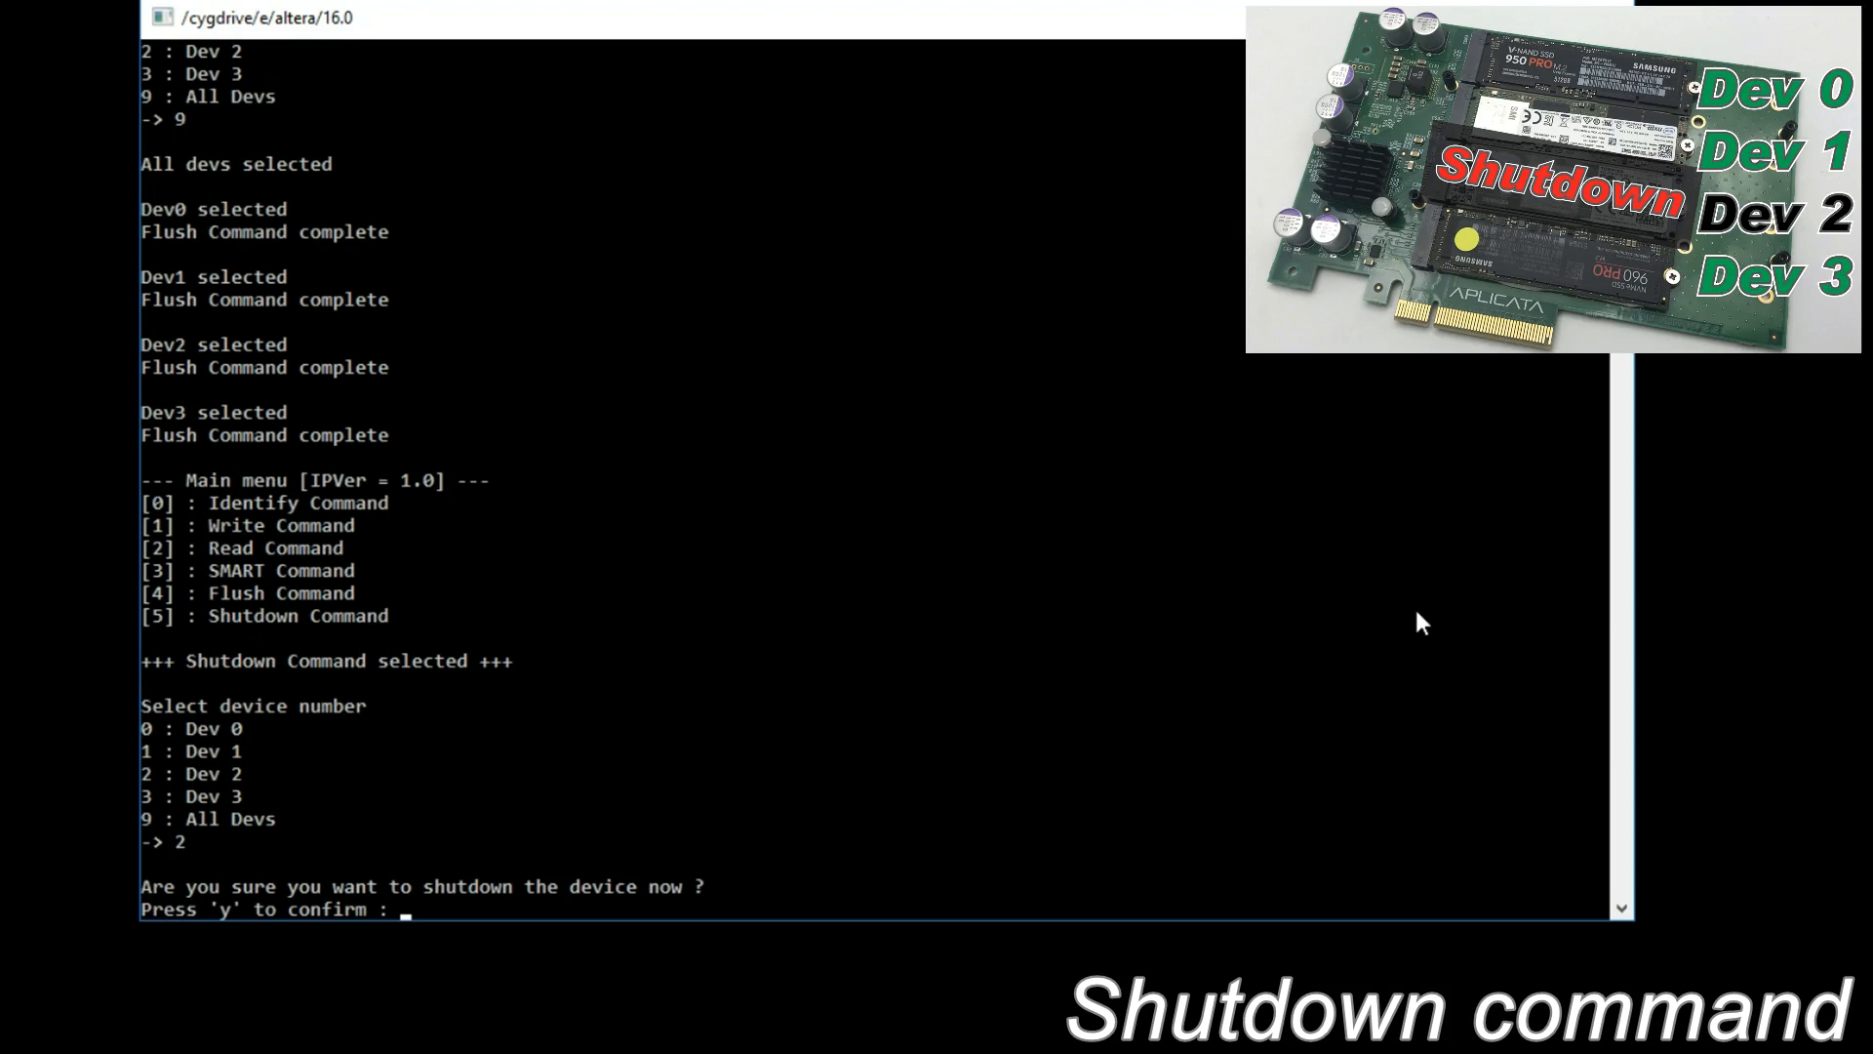
{"action": "type", "text": "y"}
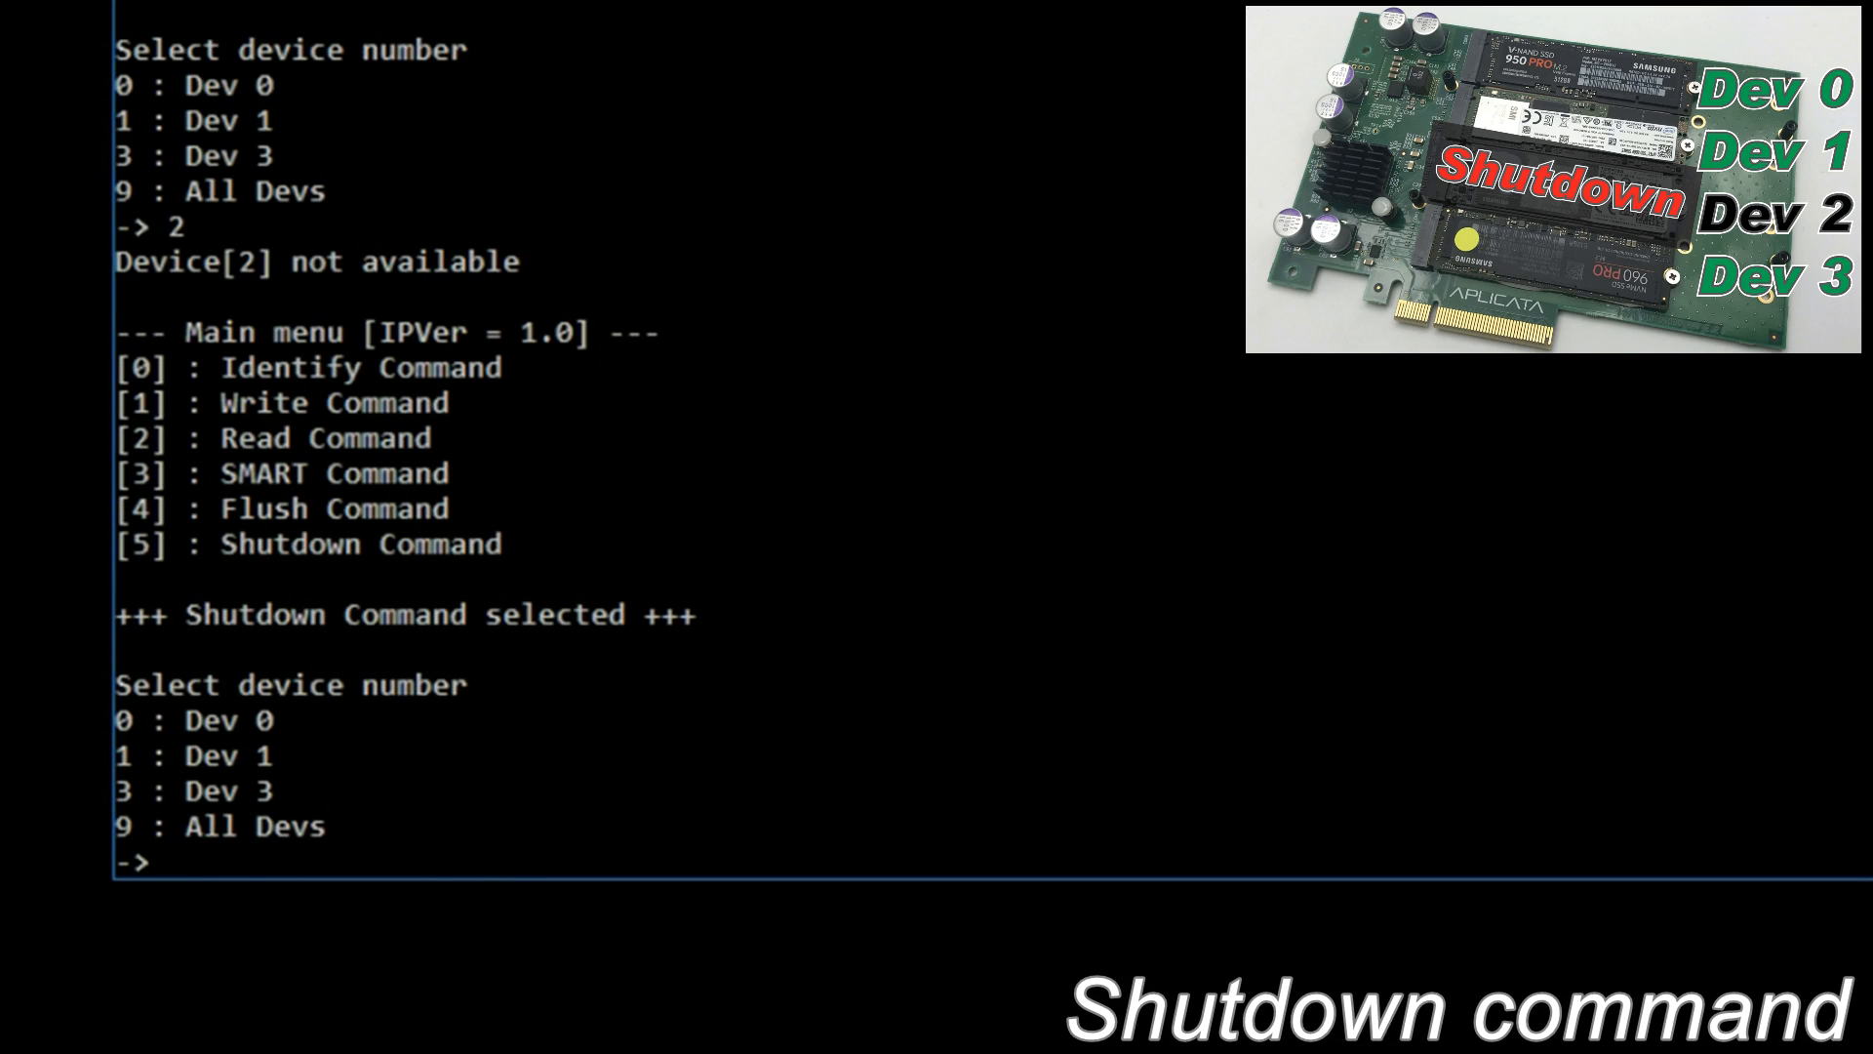
Shut down All Devs (9) with y, then Identify device 0 to see it unavailable
{"action": "type", "text": "9"}
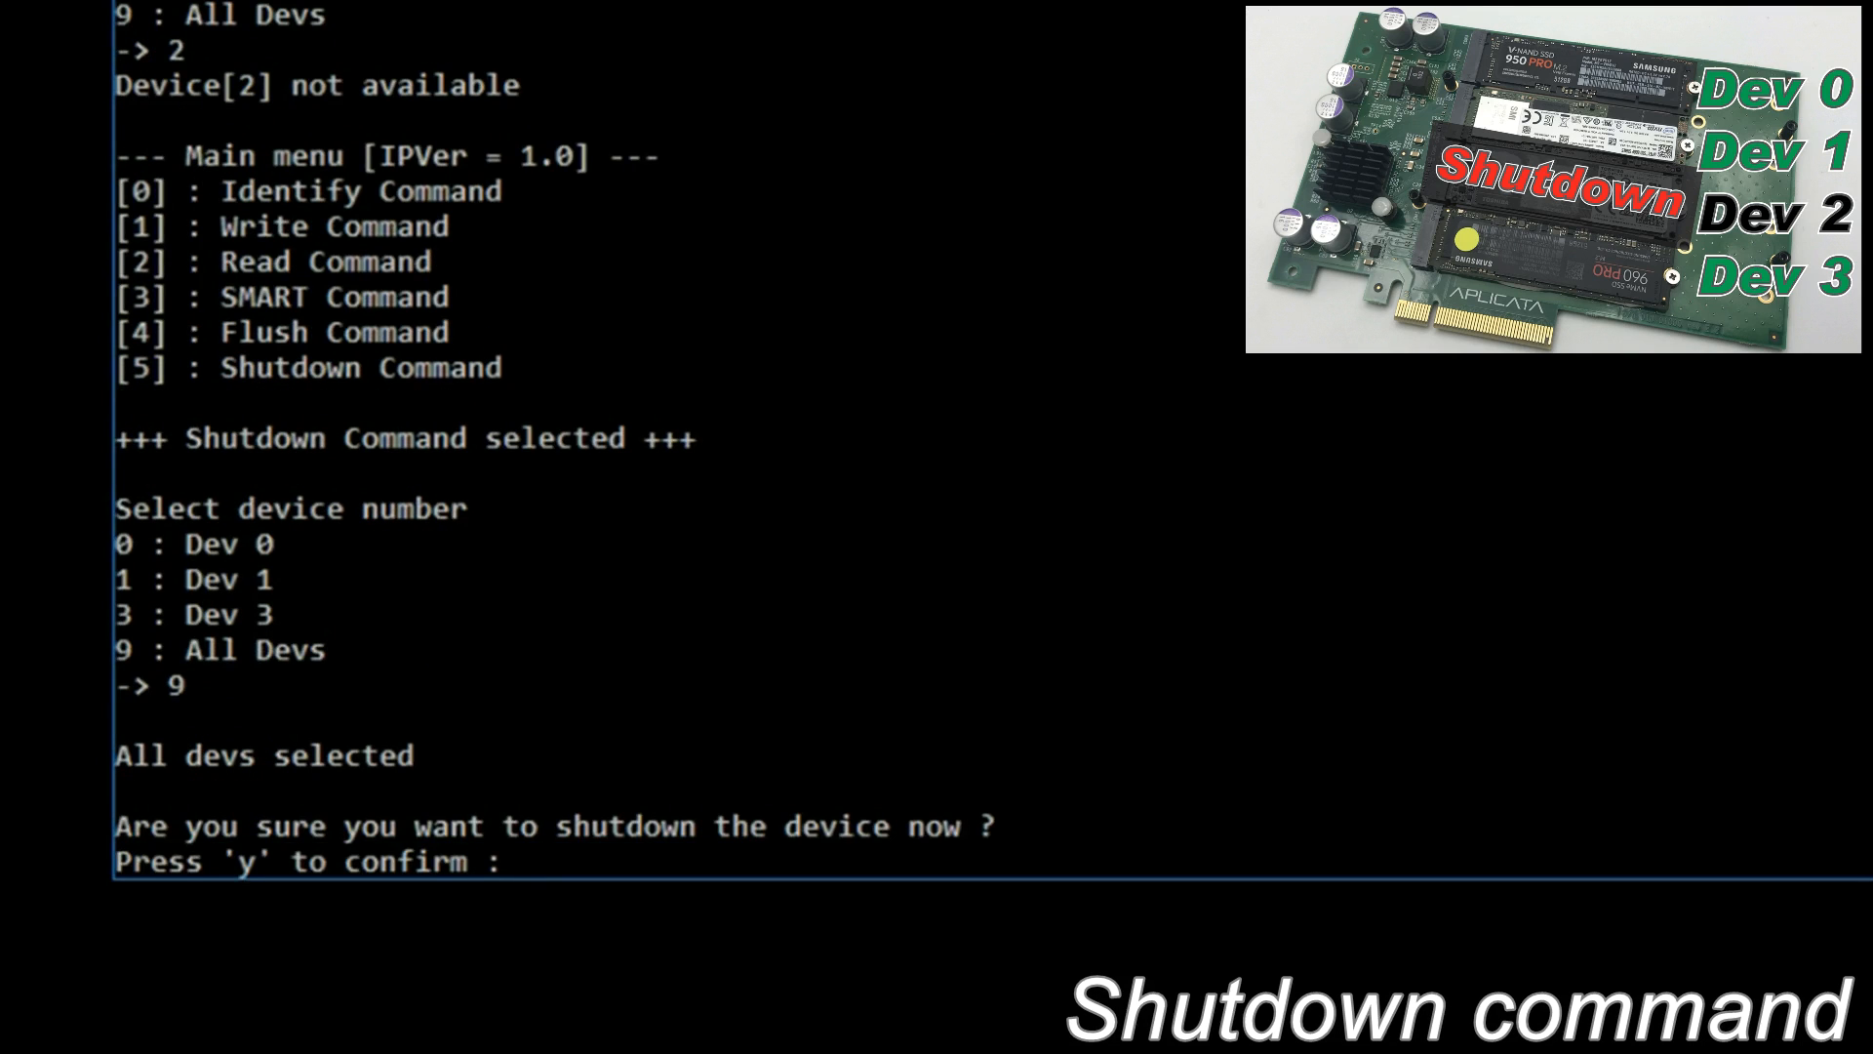
{"action": "type", "text": "y"}
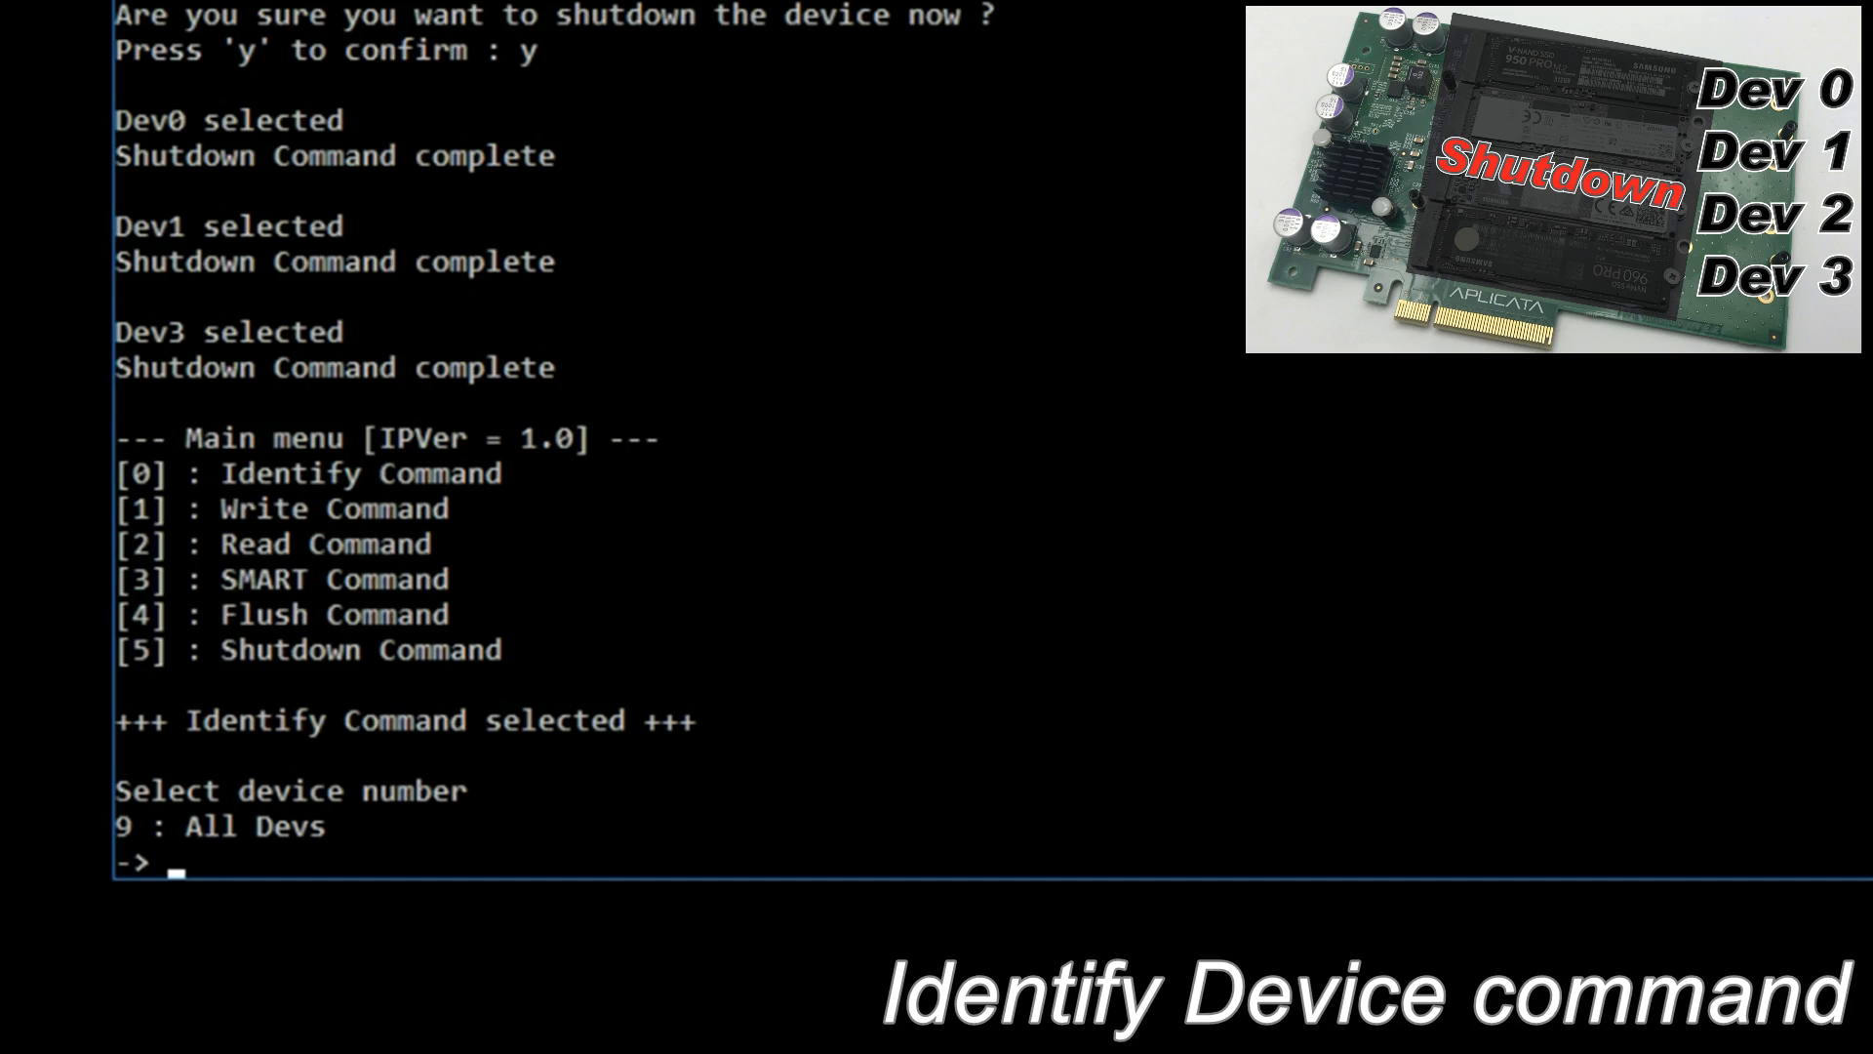
{"action": "type", "text": "0"}
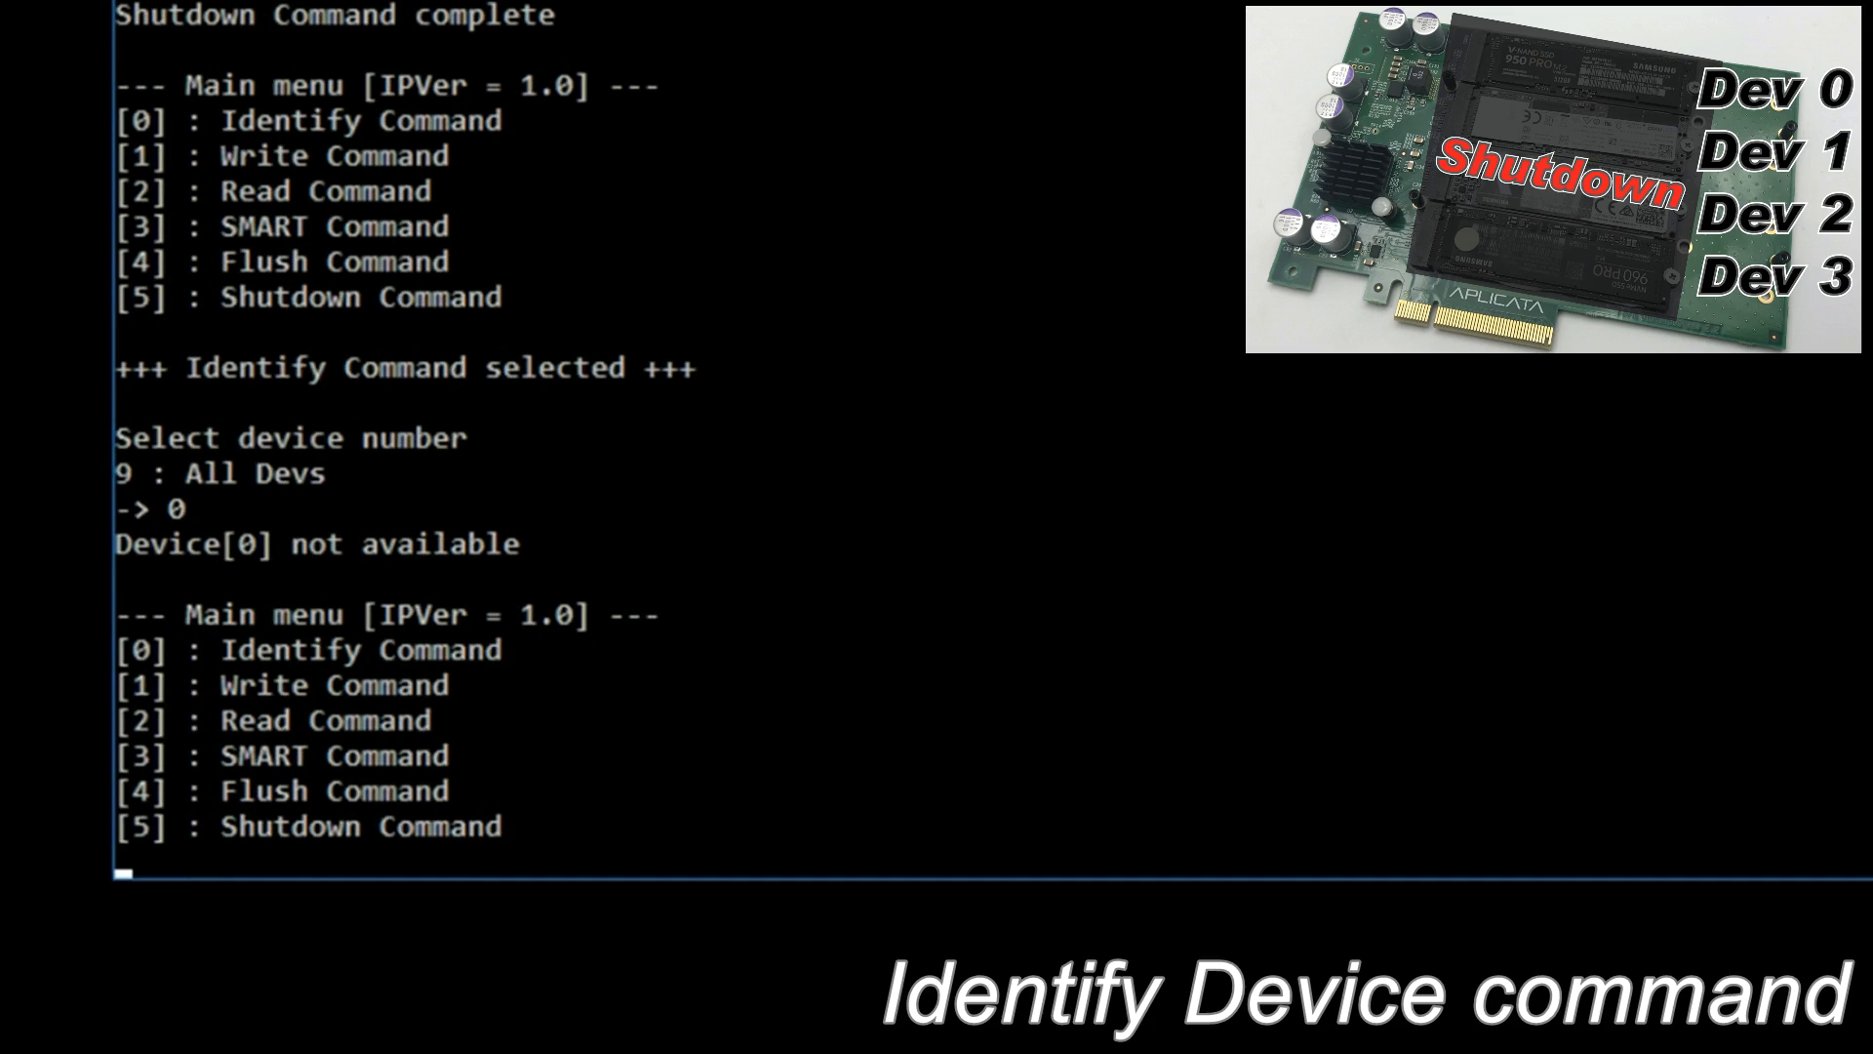